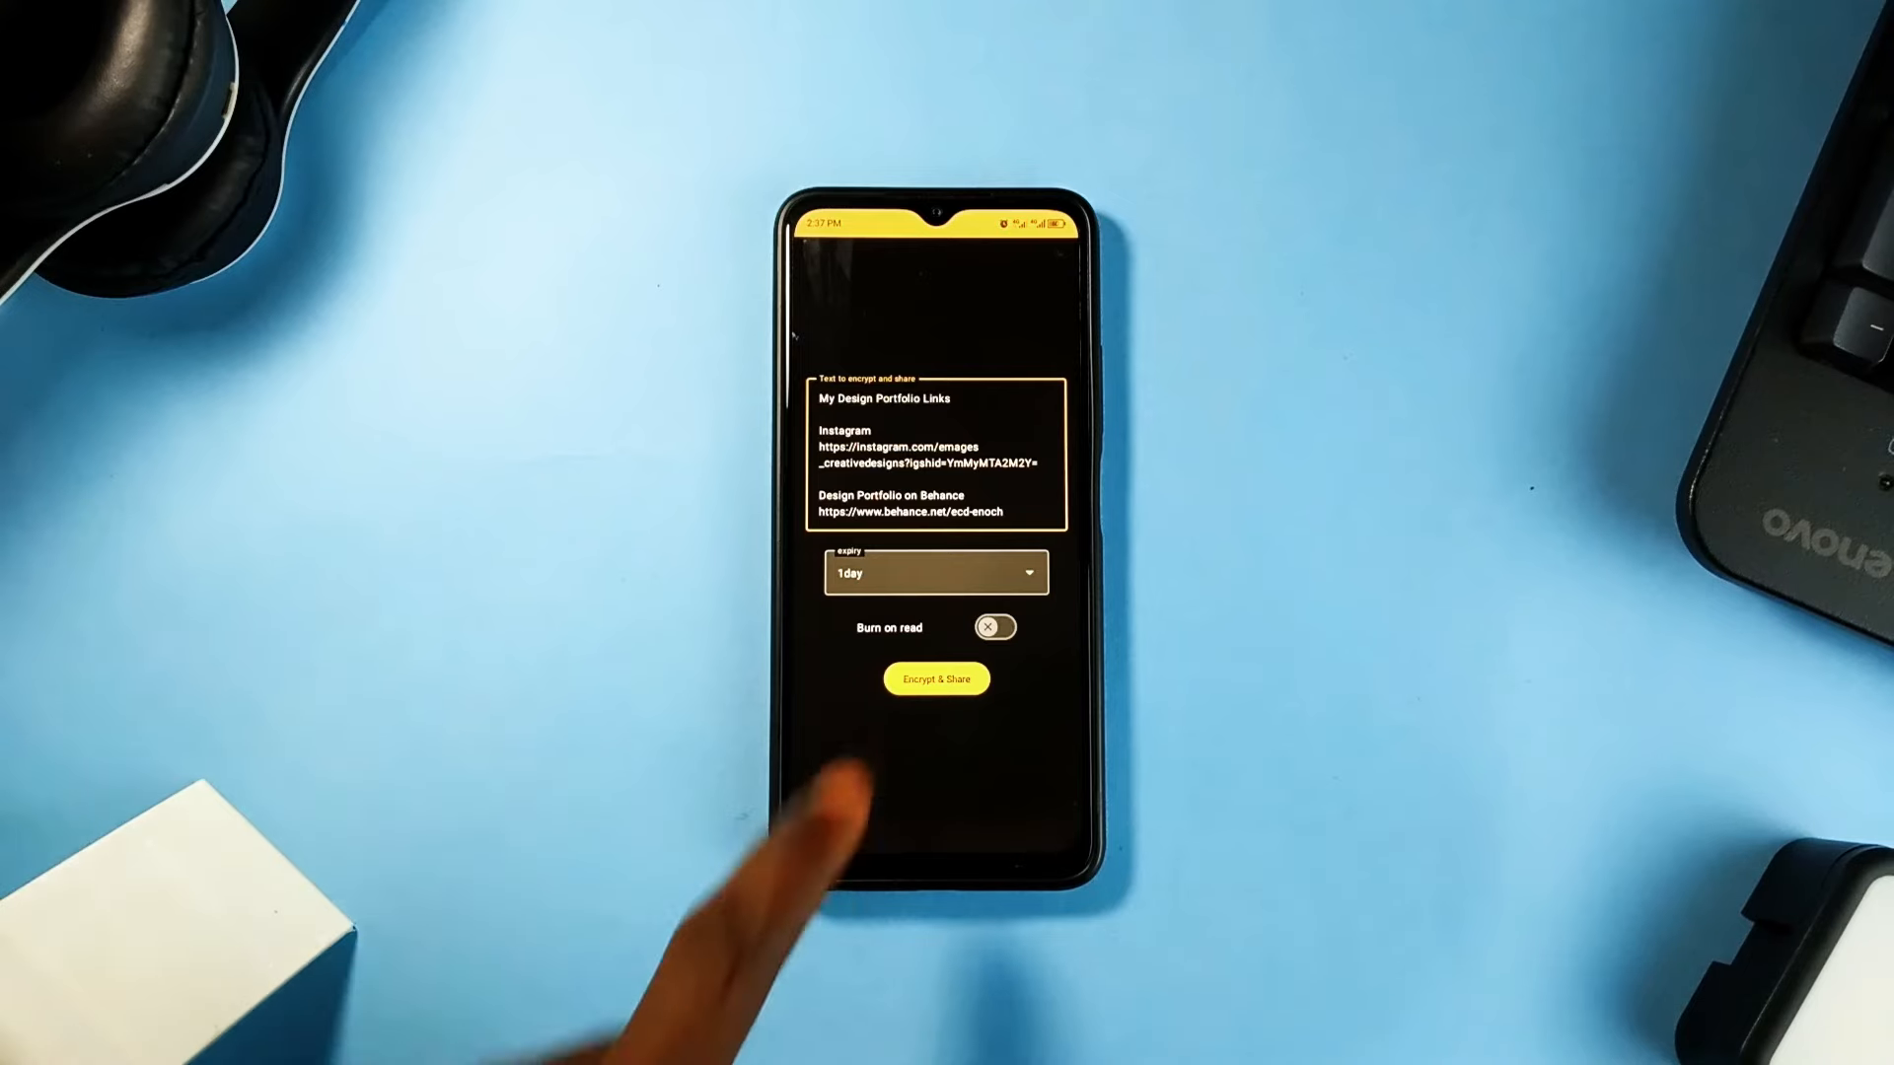
Change the design portfolio links message expiry from 1 day to 5min
click(936, 572)
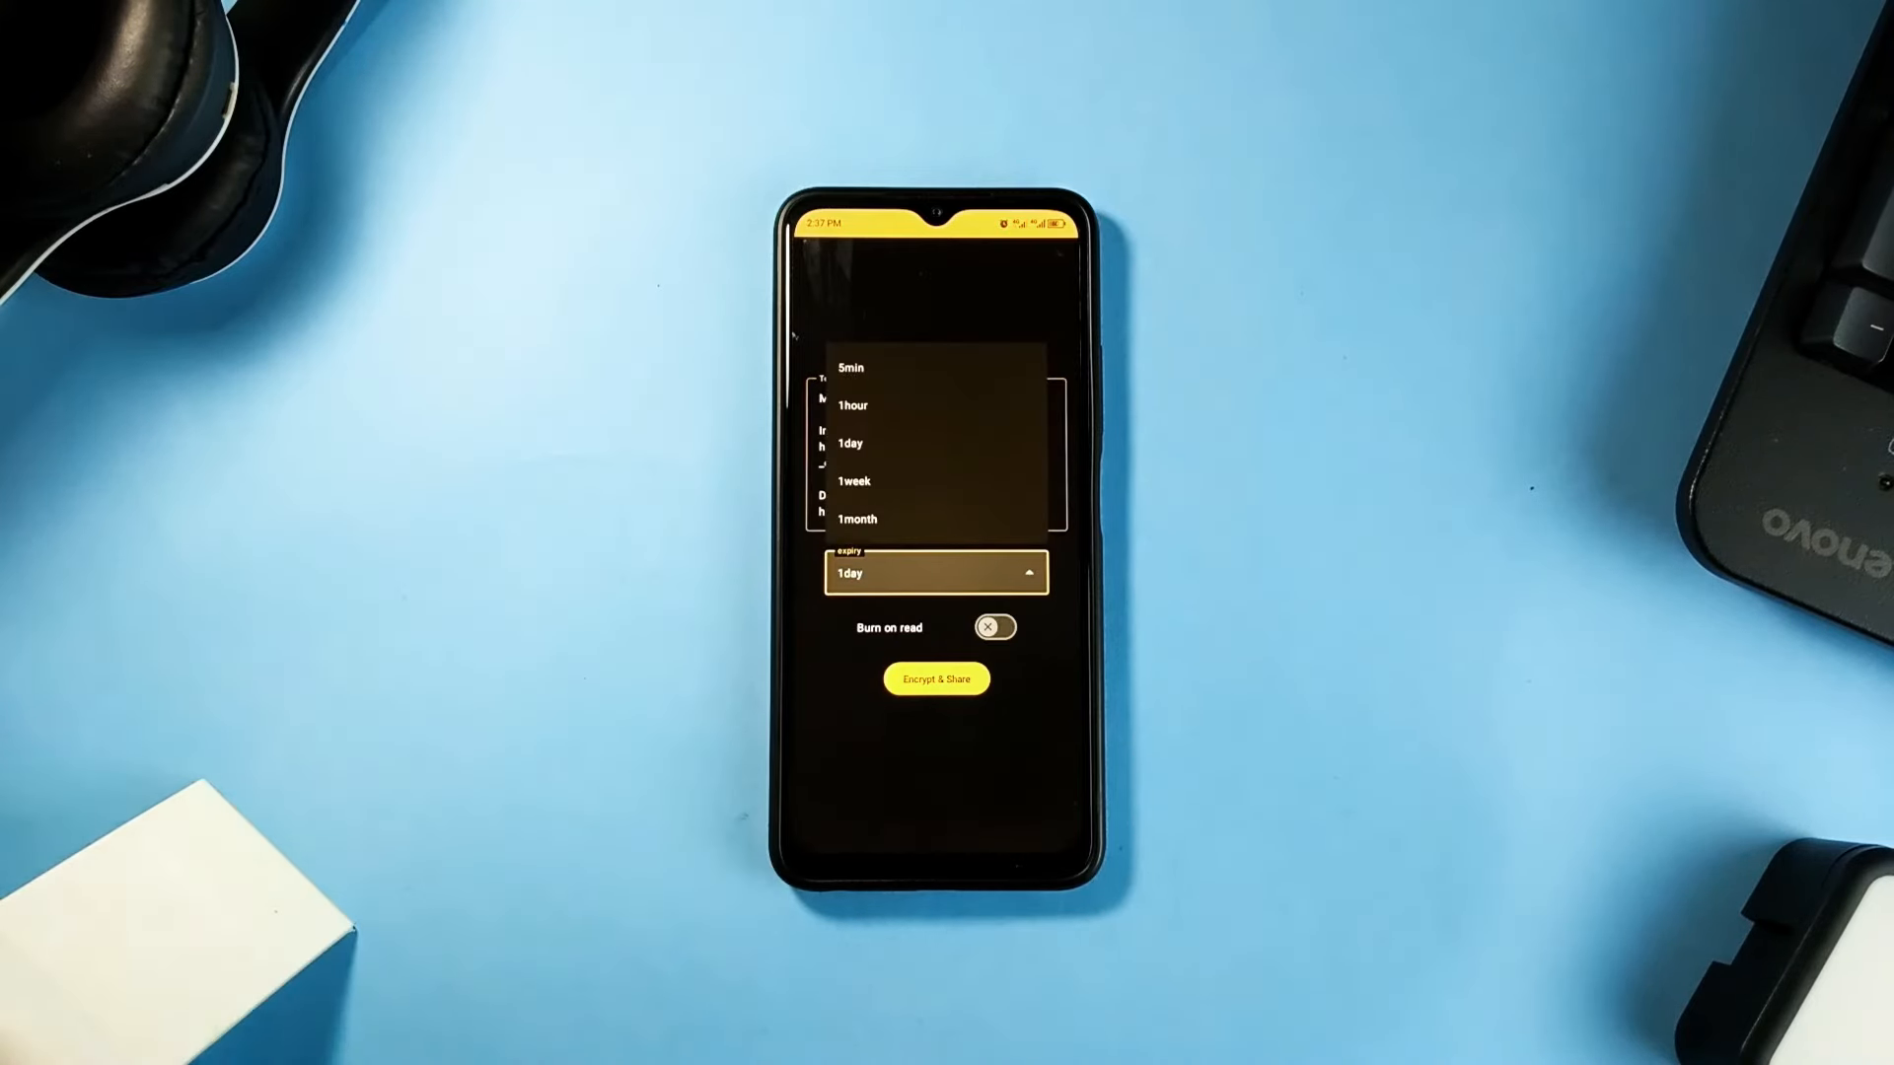
click(851, 368)
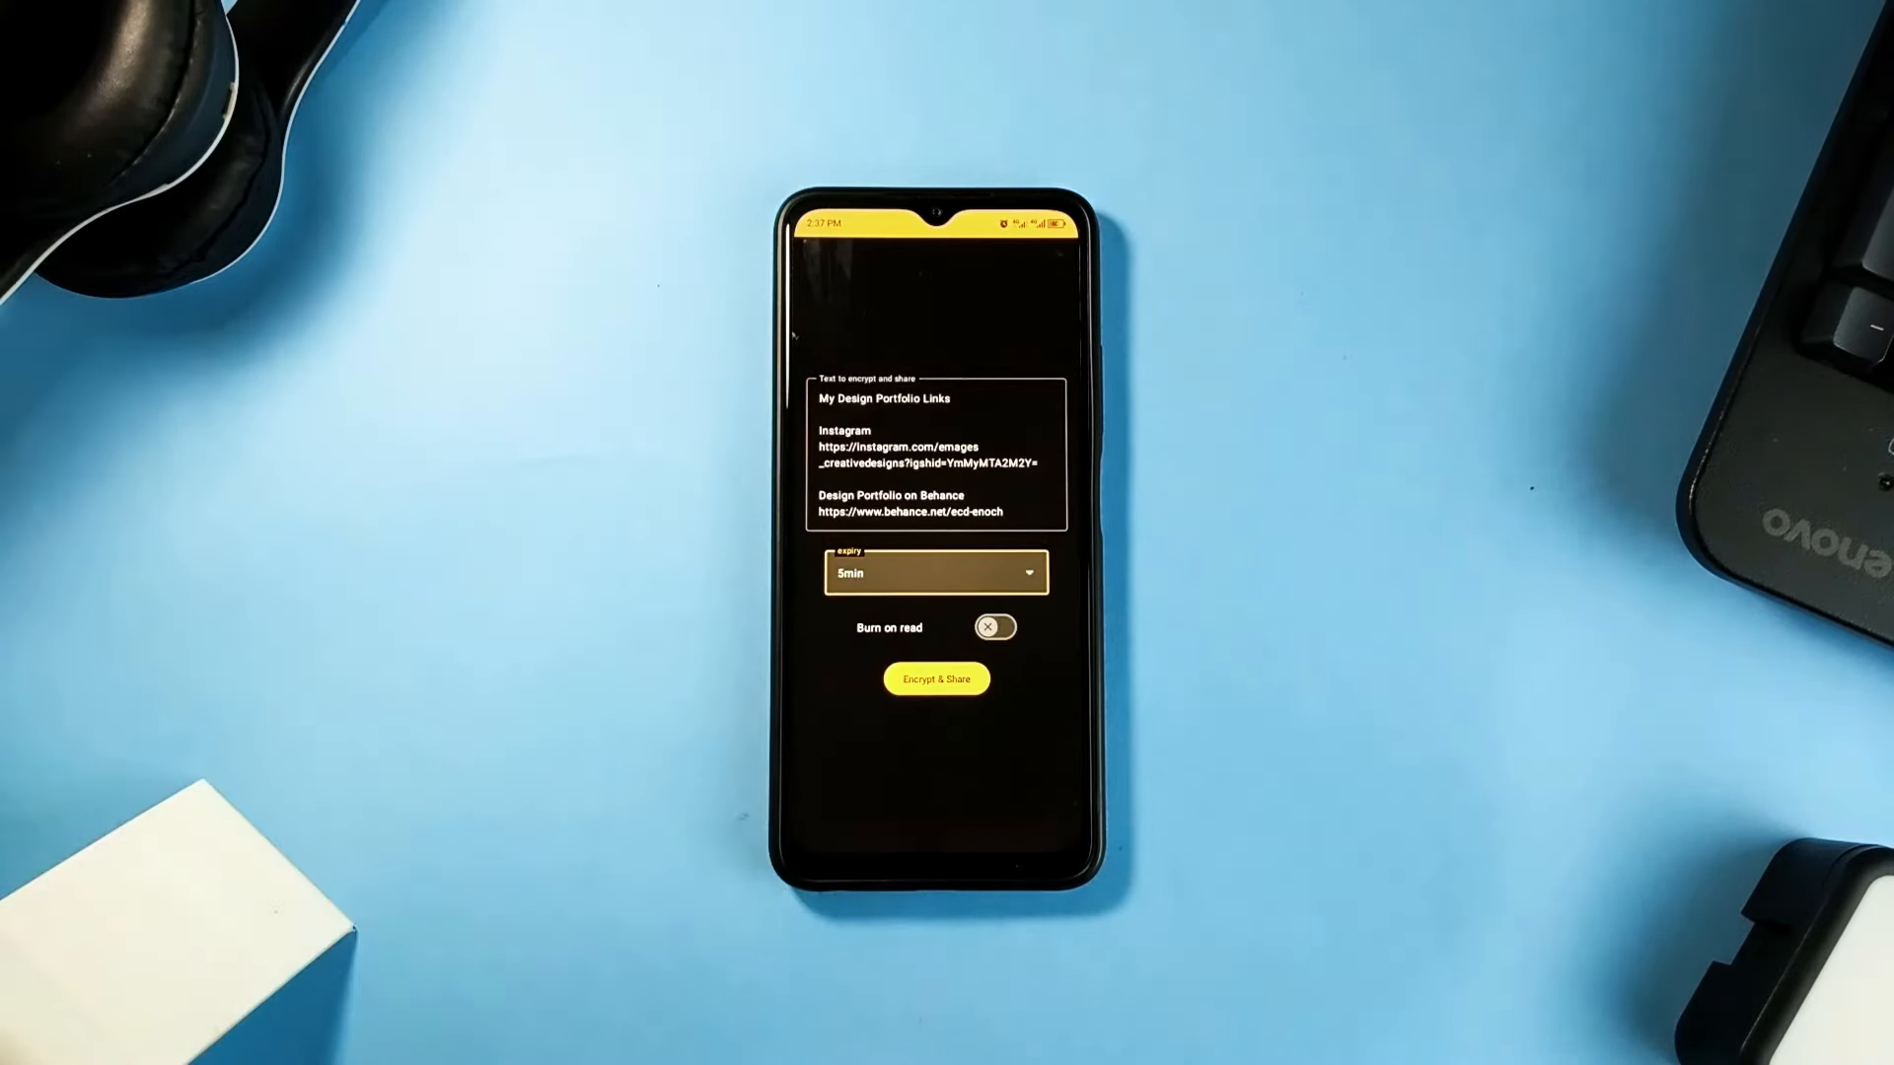
click(936, 677)
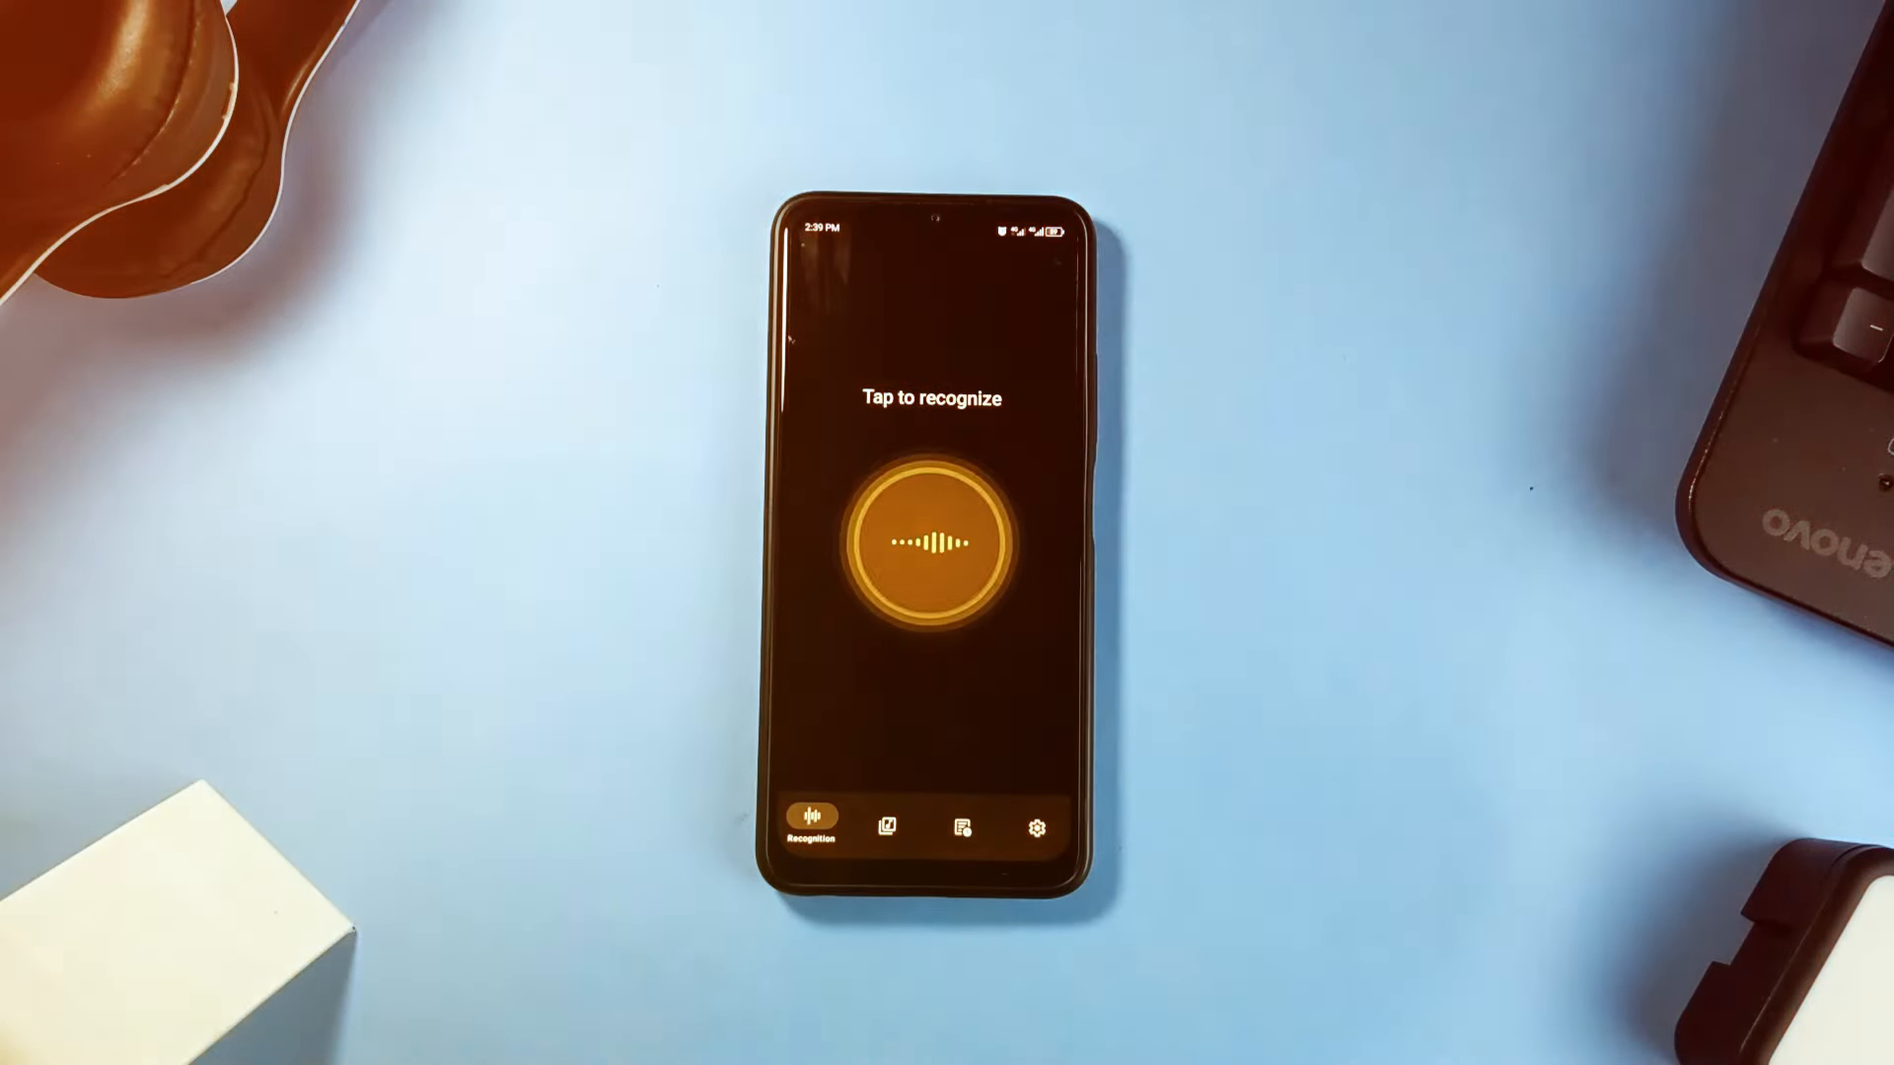
Check Audial's Recognition provider setting, then show the Library listing I Have Nothing
click(1037, 828)
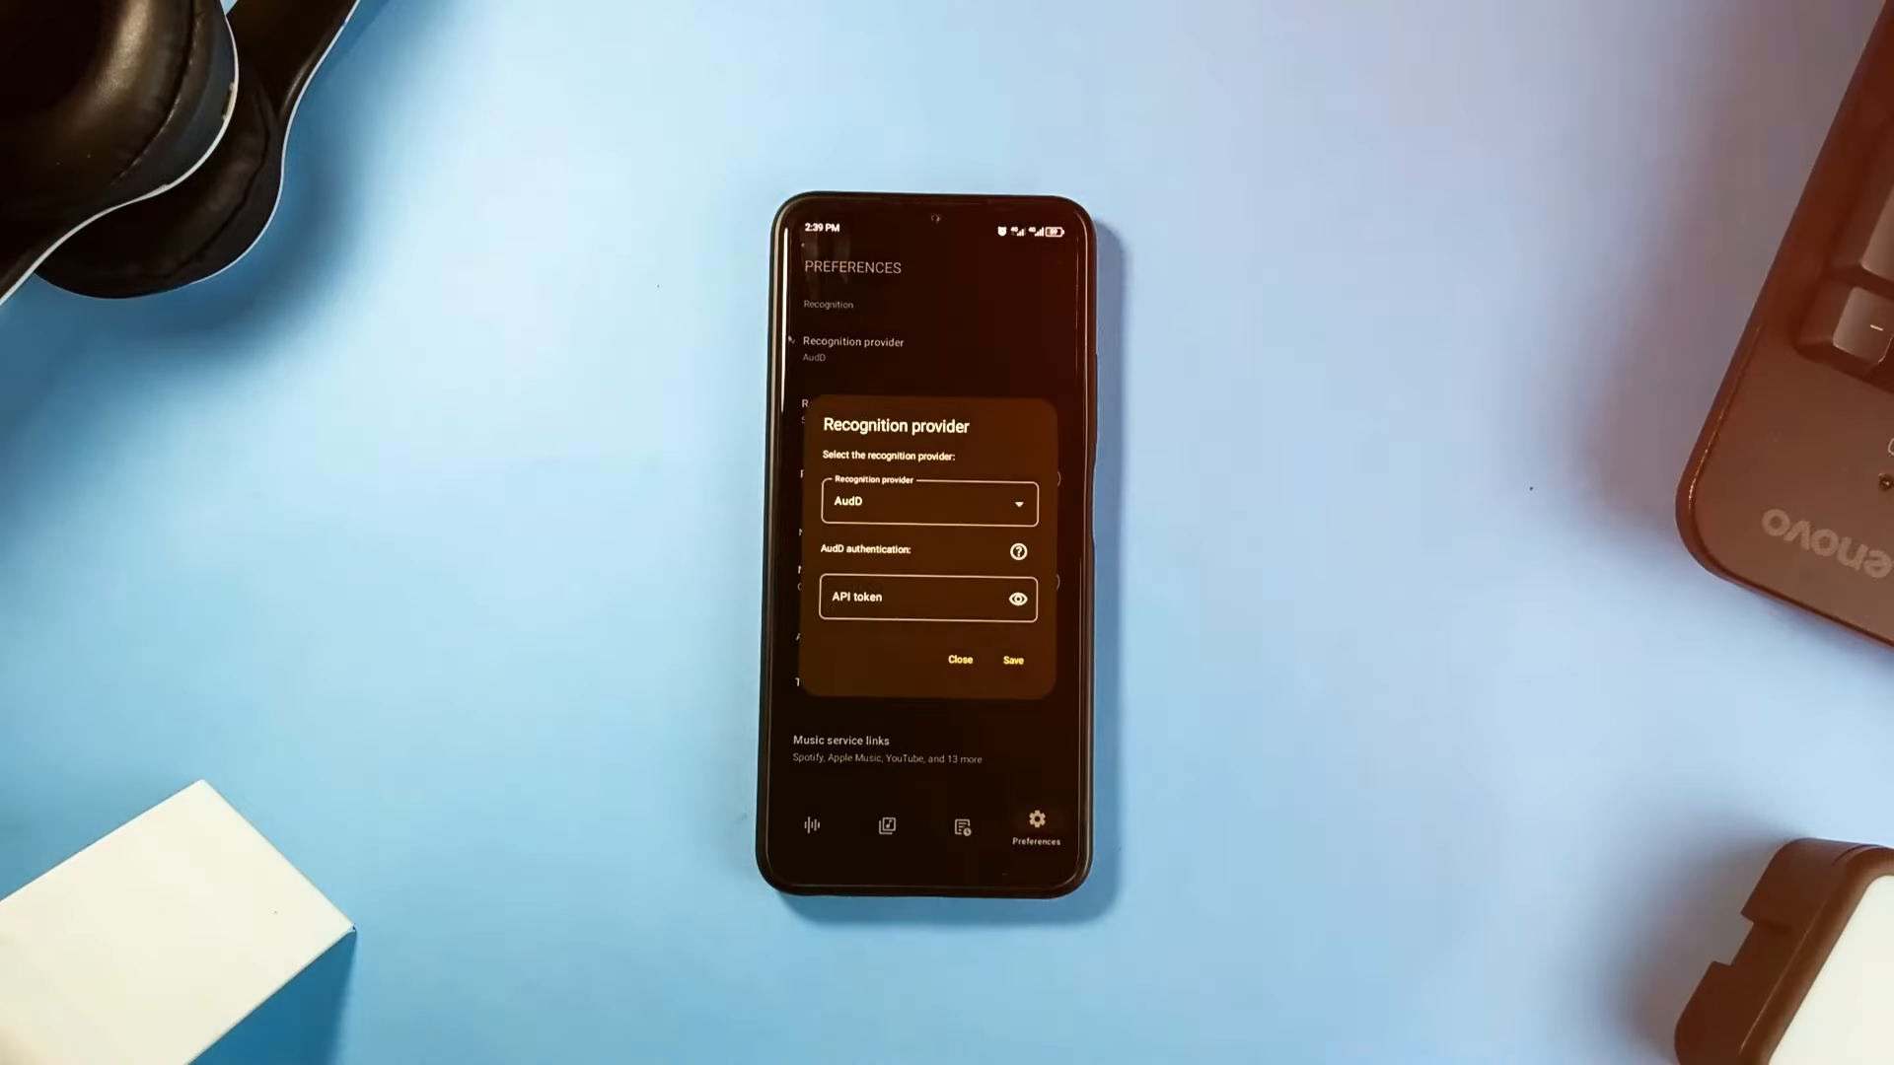
click(959, 660)
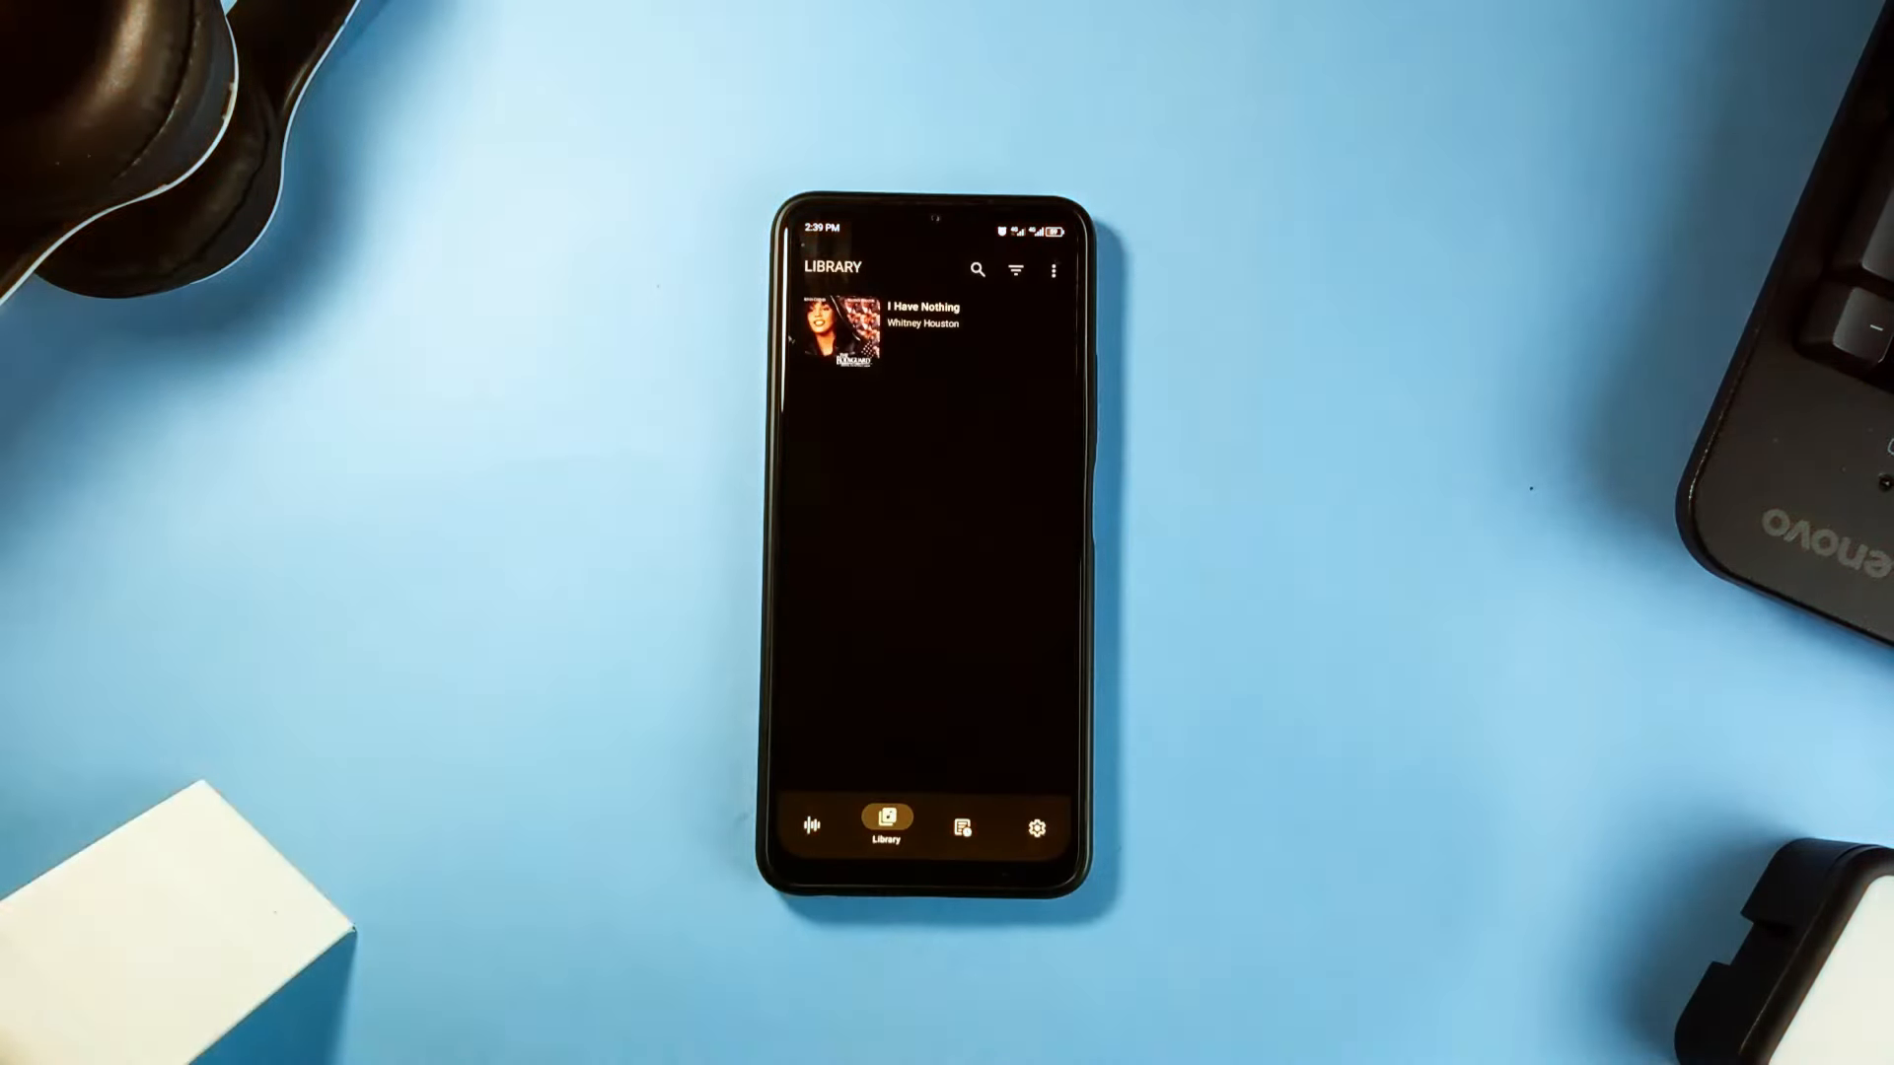
click(882, 326)
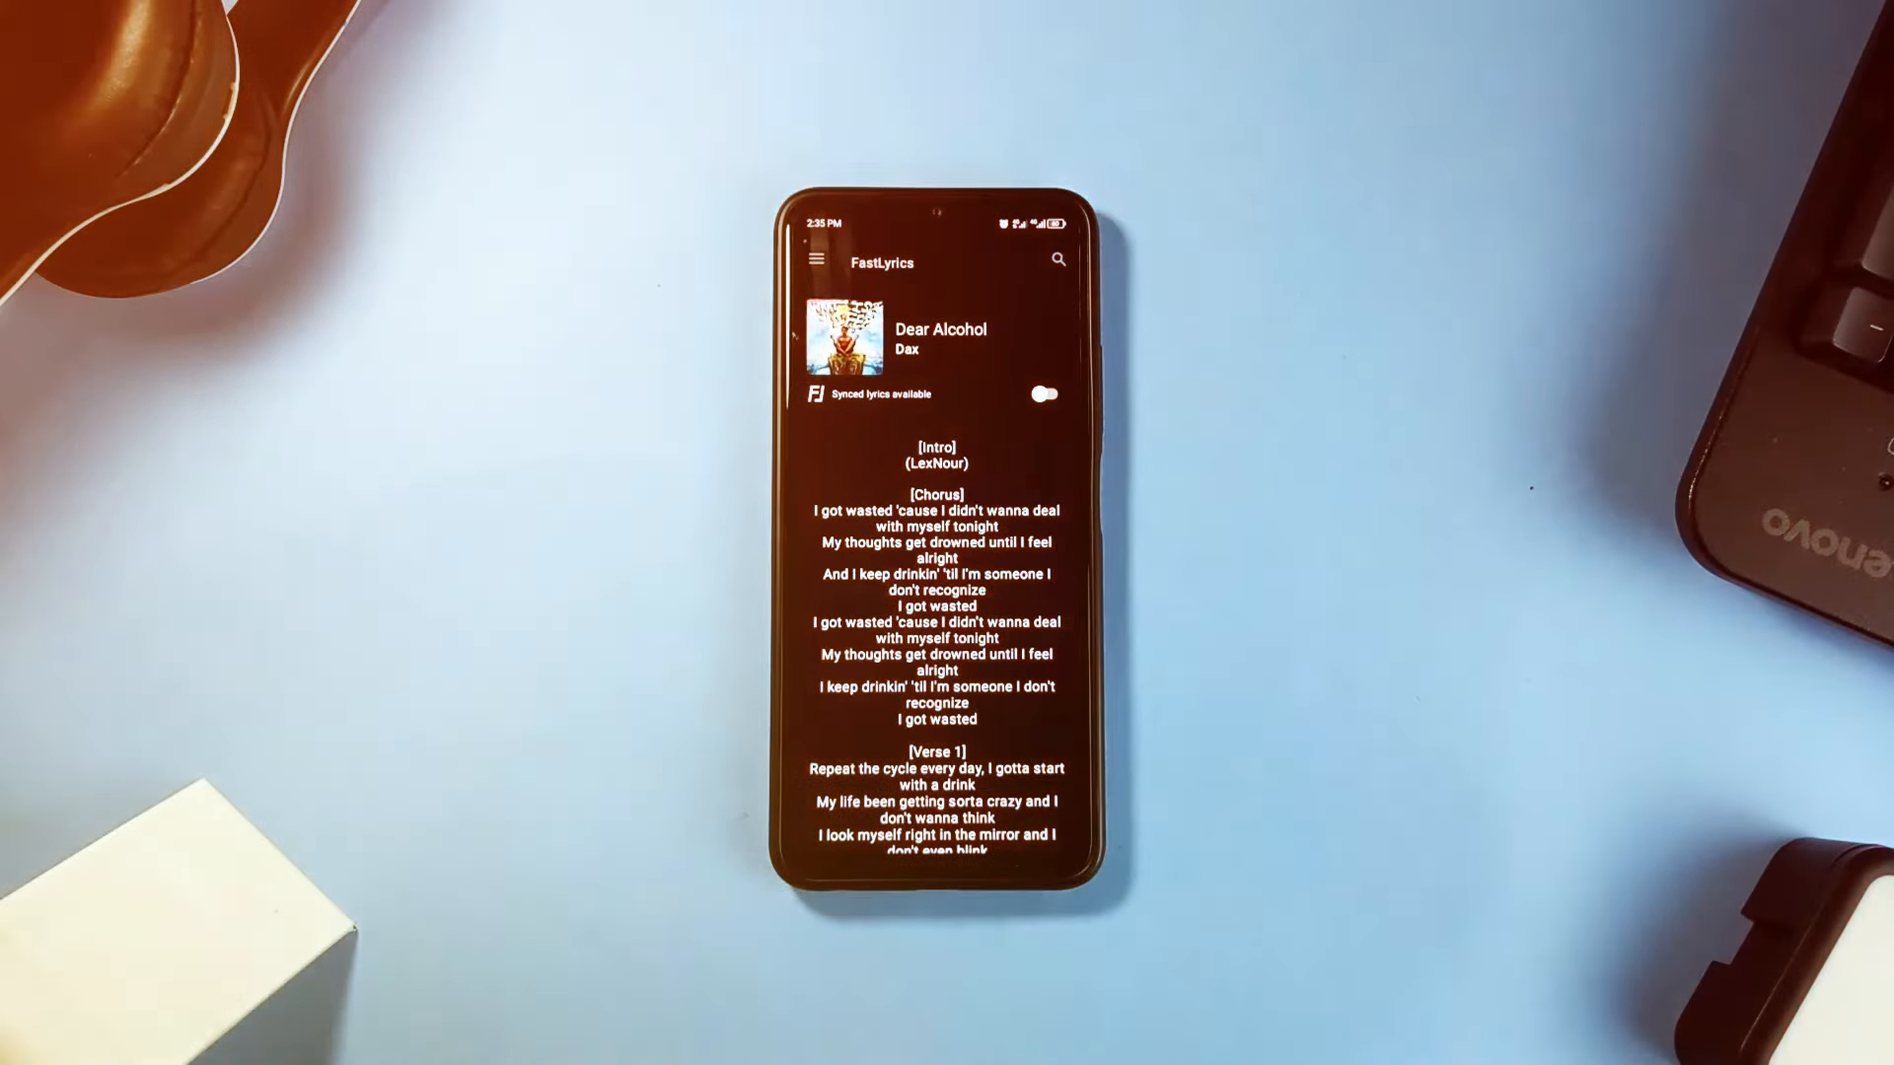
Scroll through the lyrics of Dear Alcohol by Dax in FastLyrics
scroll(down, 3)
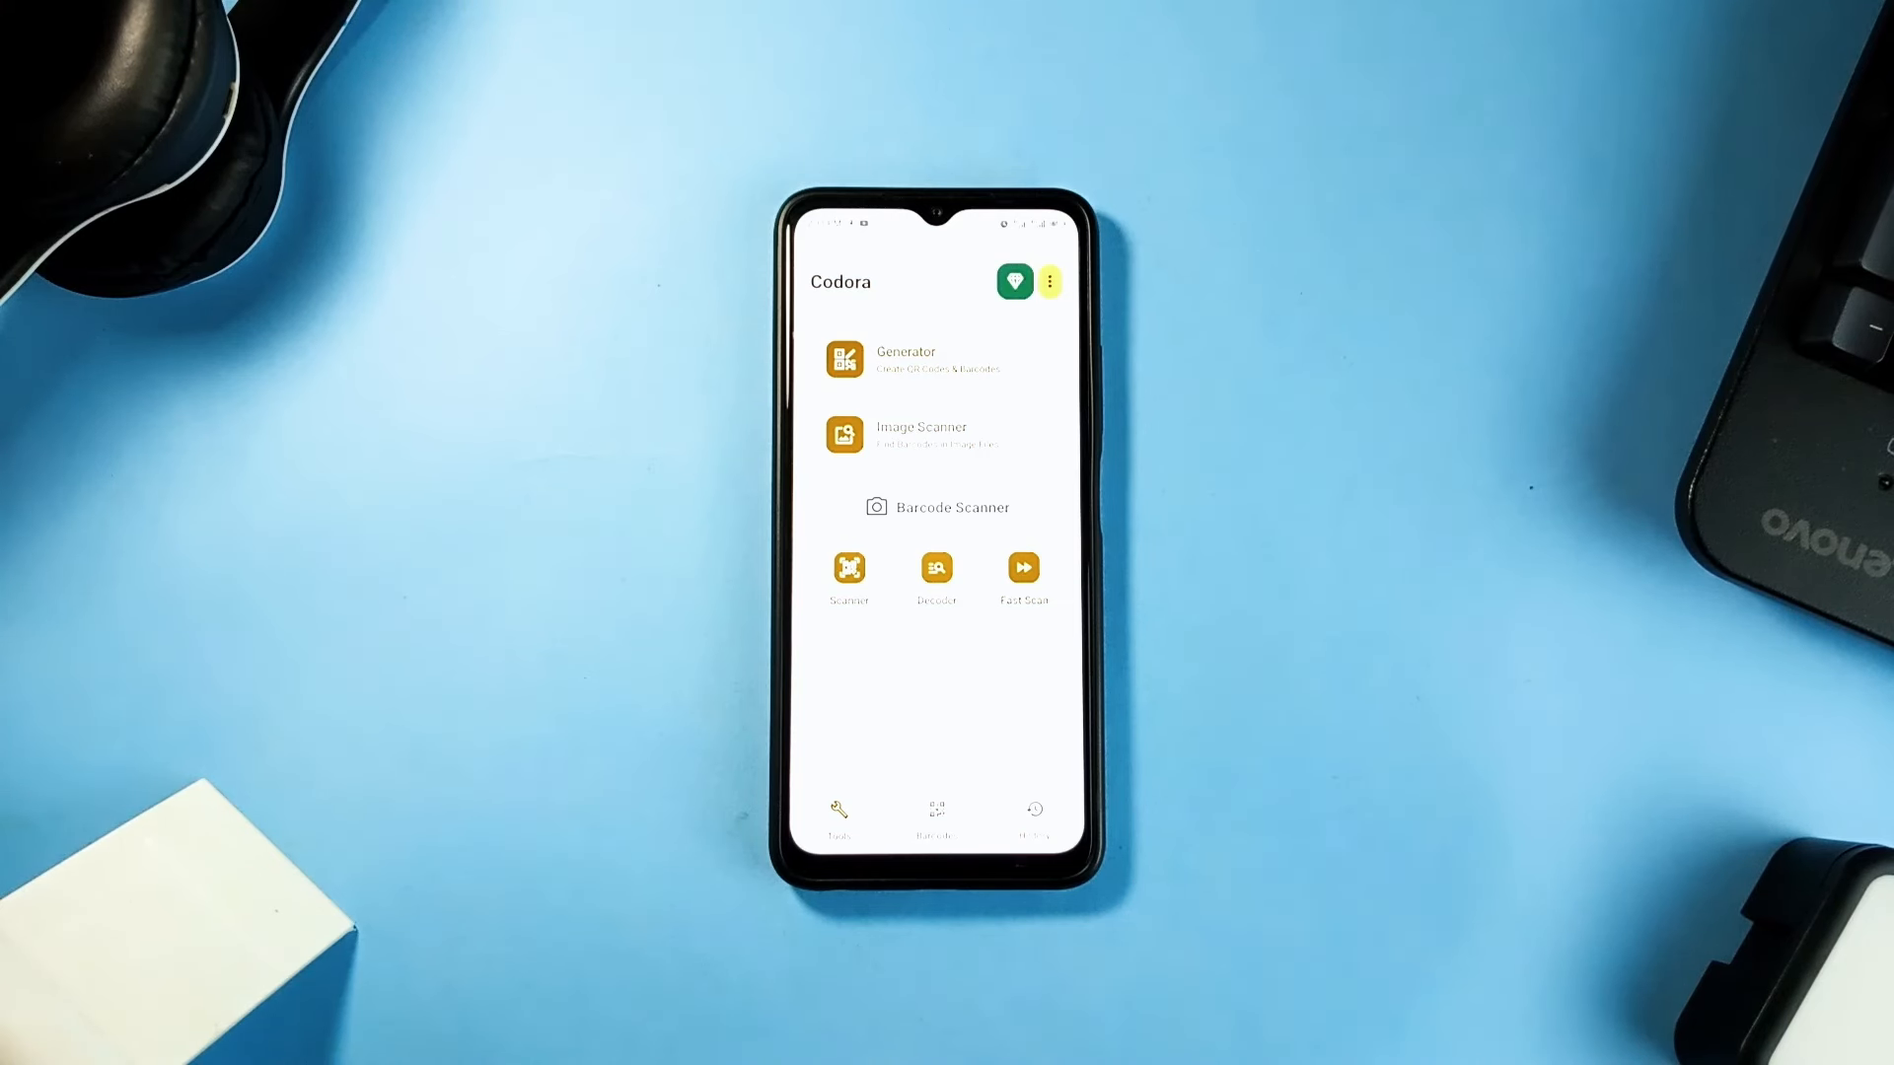
click(936, 809)
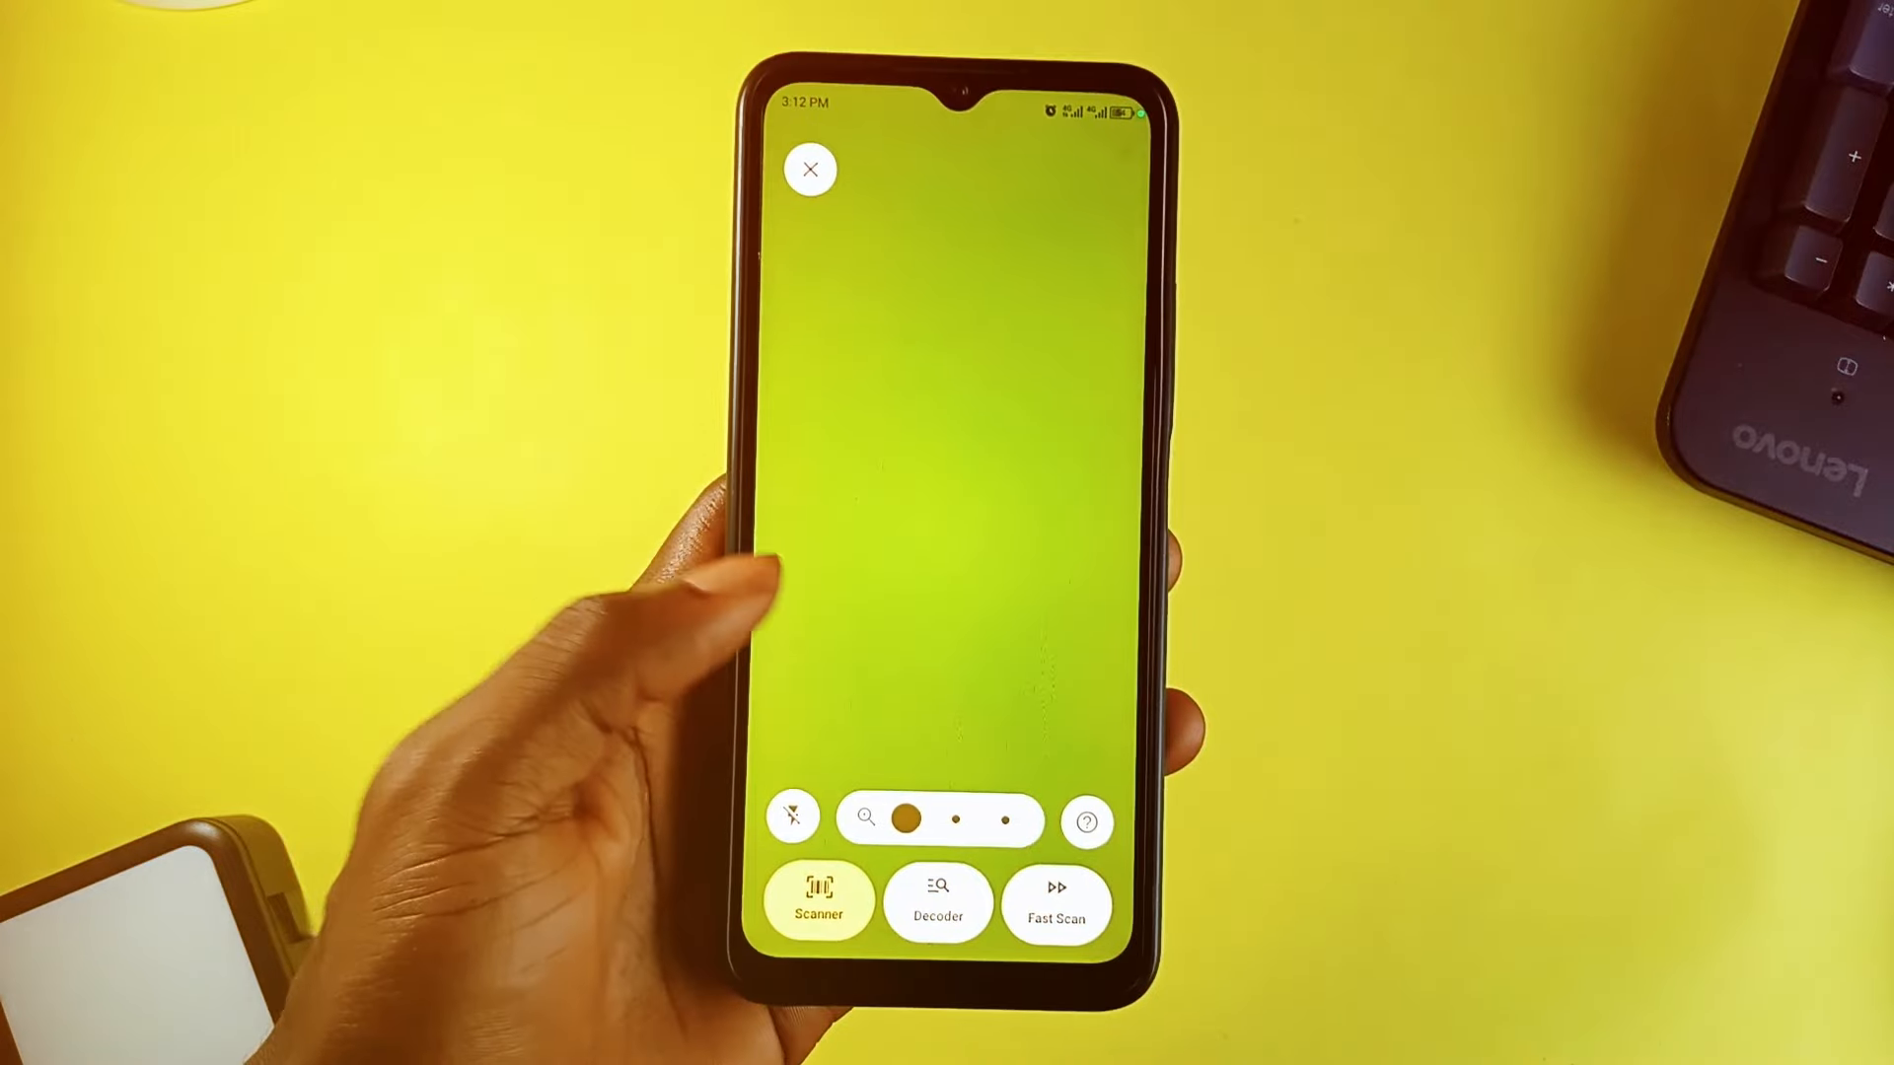
click(919, 920)
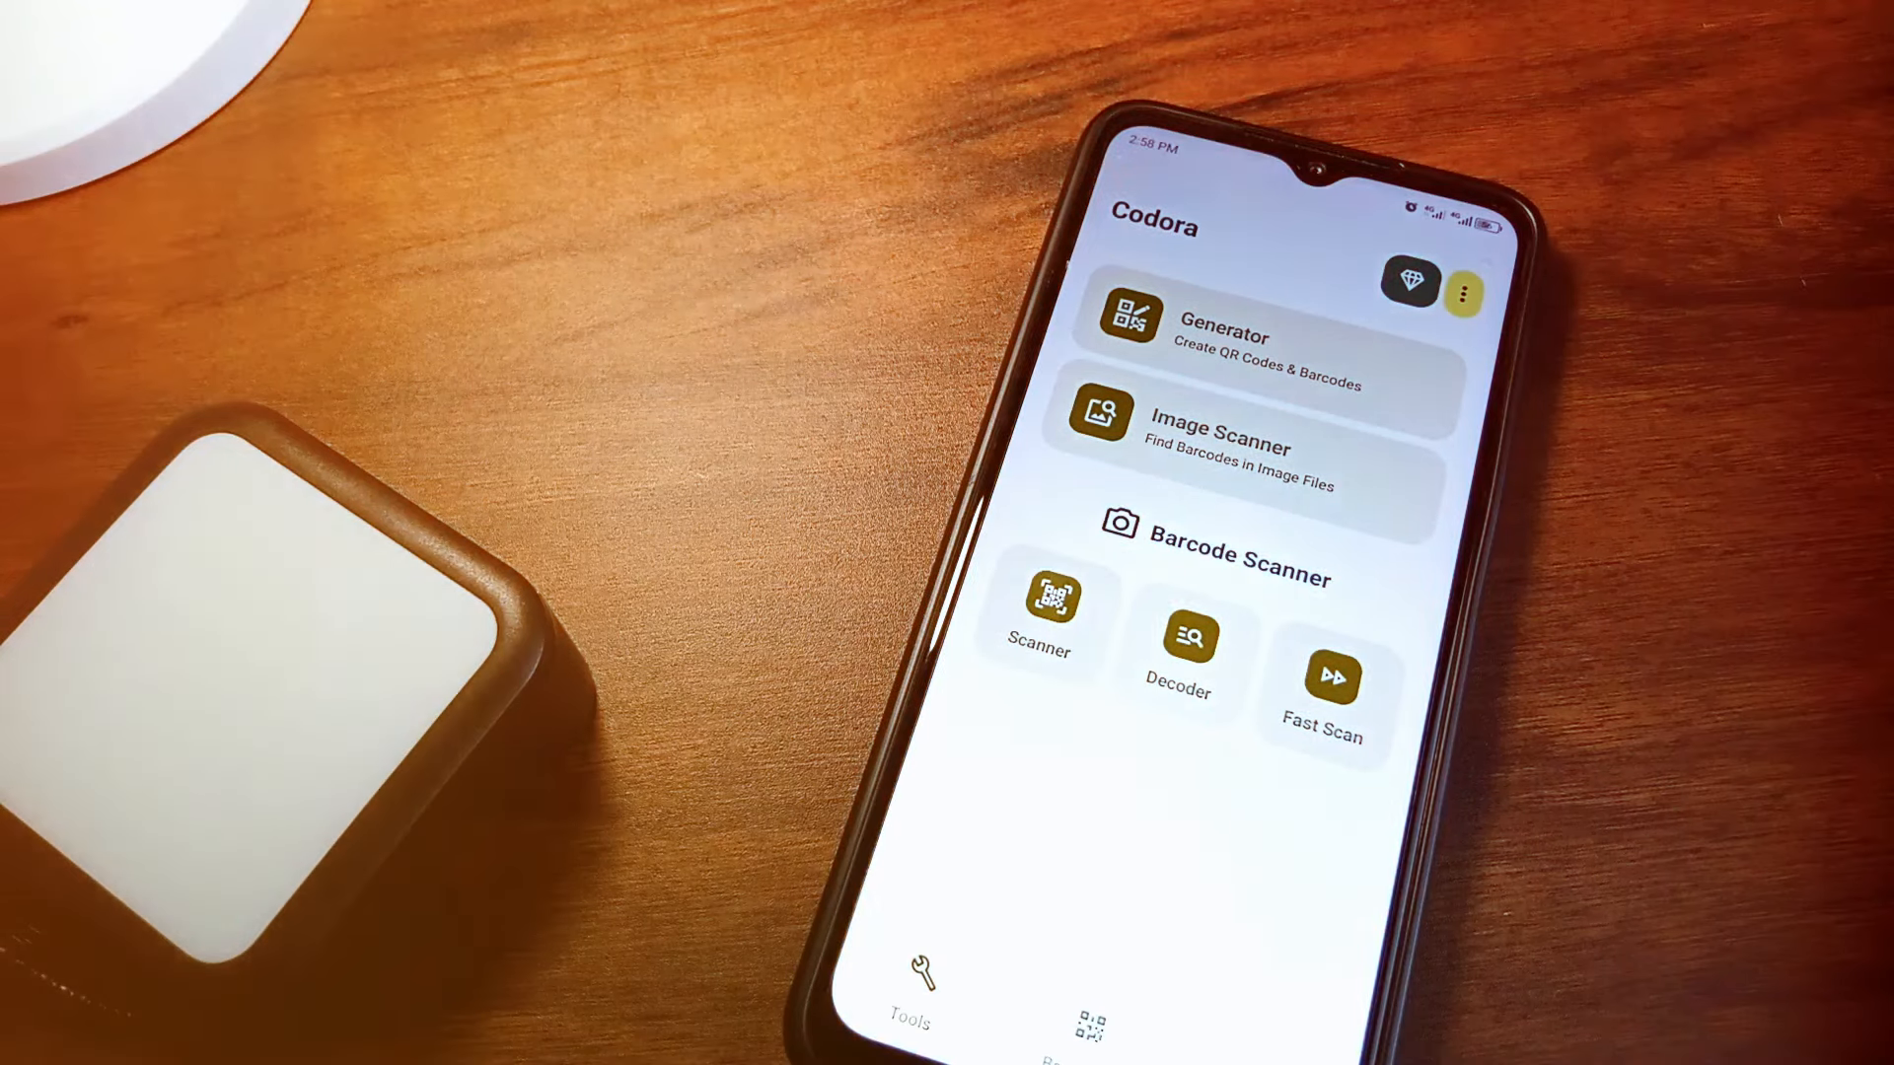
Decode the event QR code from an image file, then open the stored POTTING barcode
click(1220, 445)
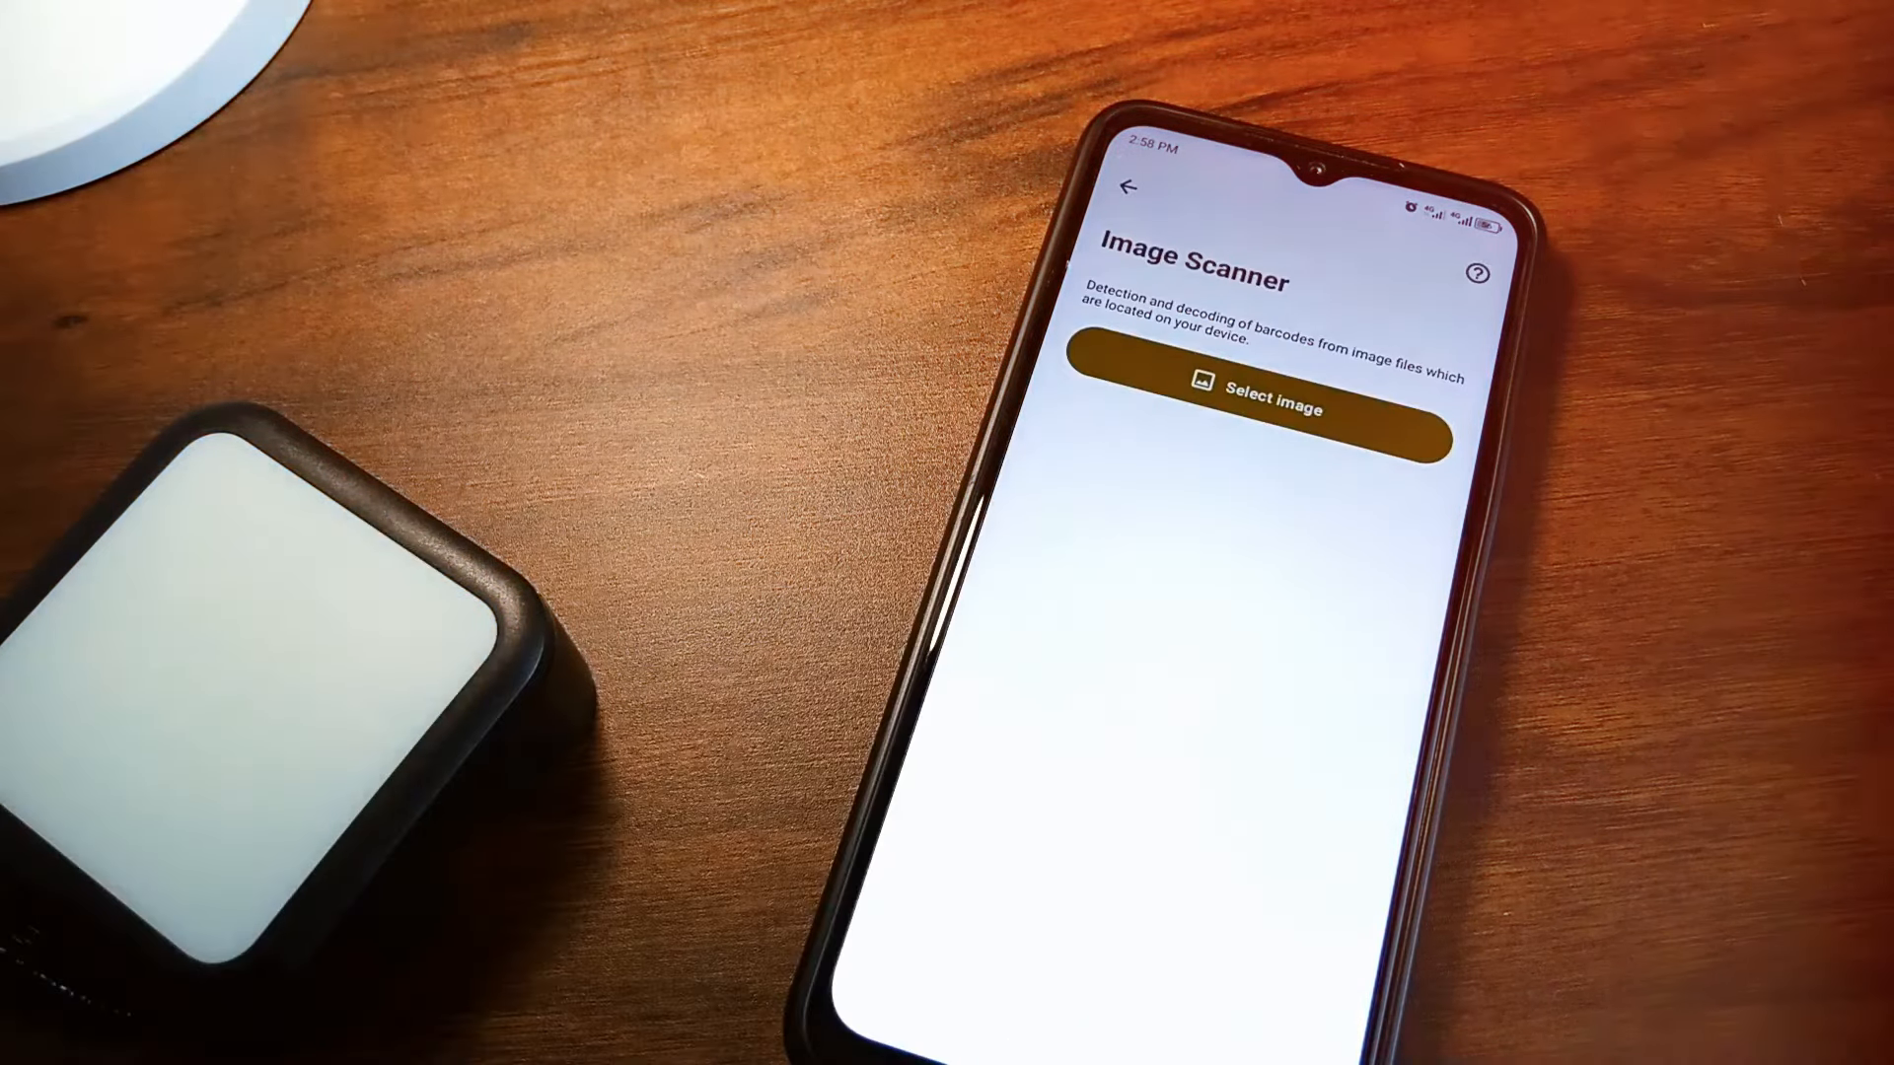
click(1255, 407)
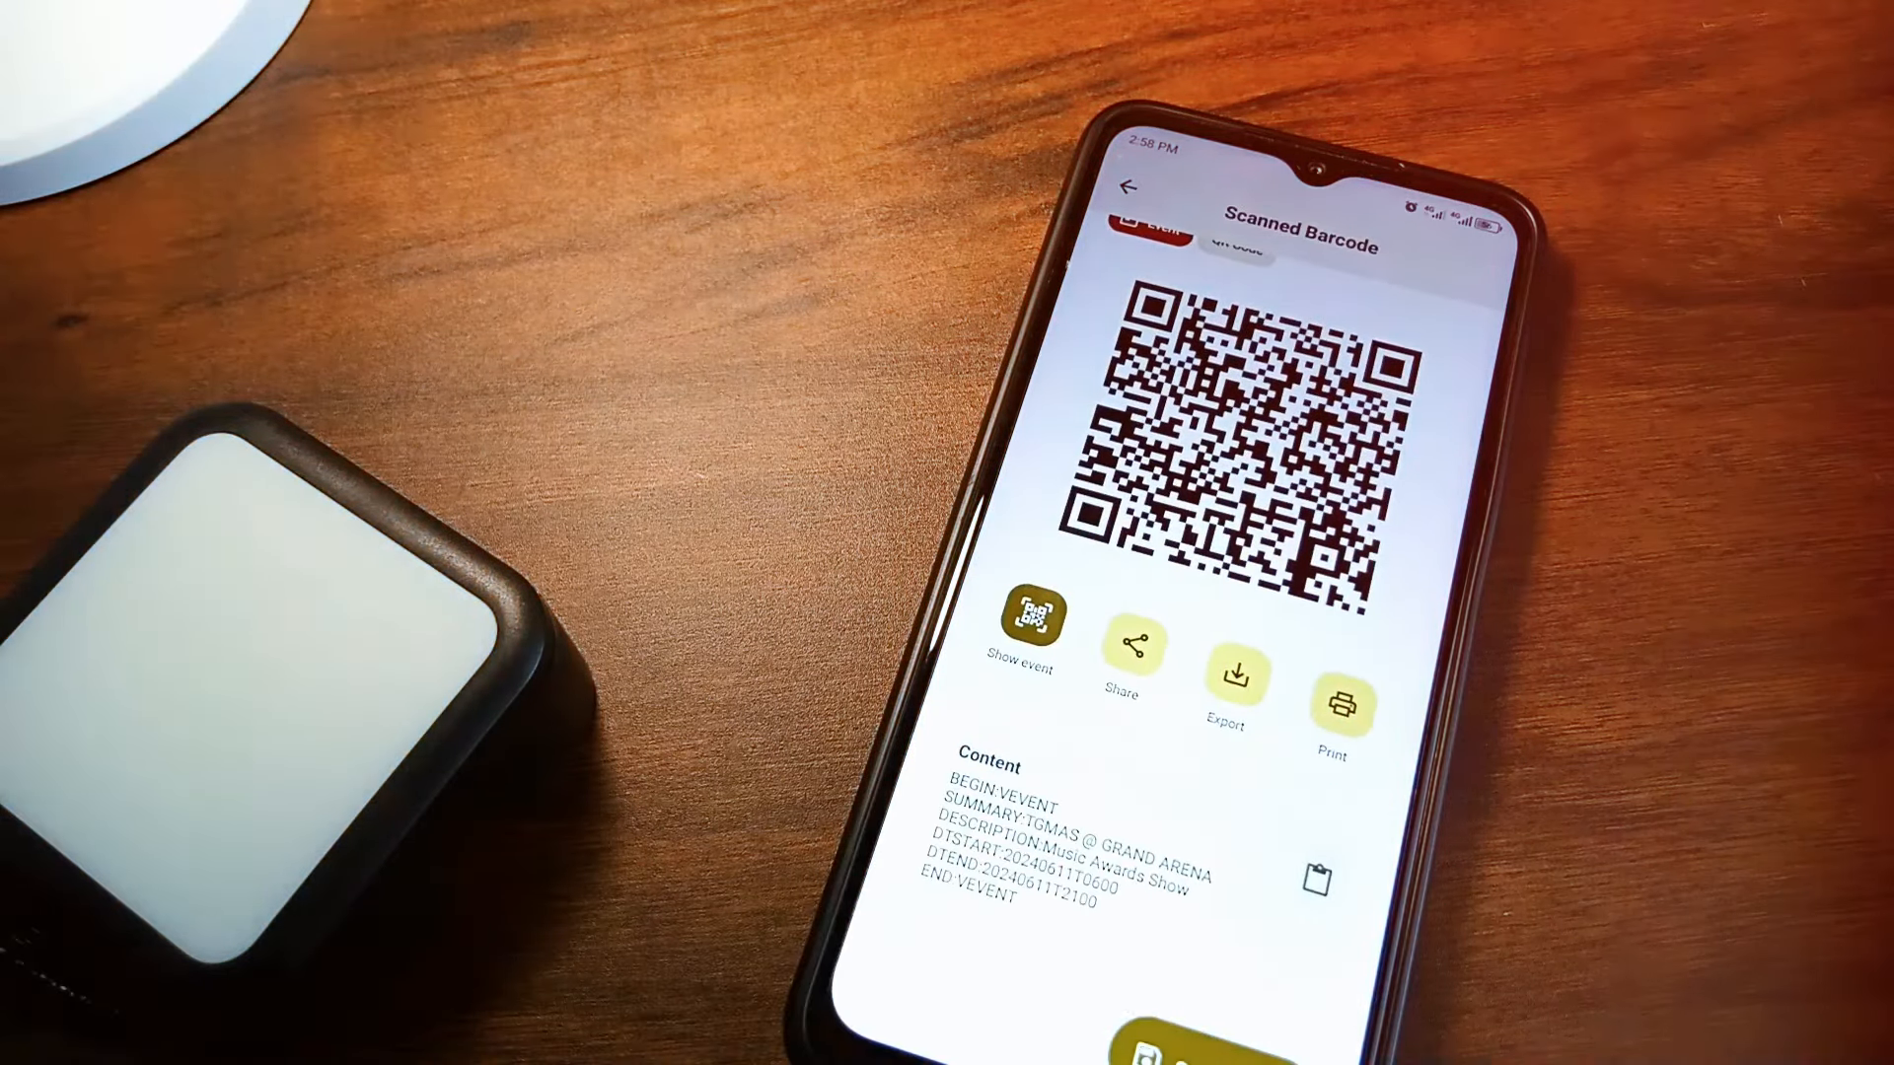
click(1317, 878)
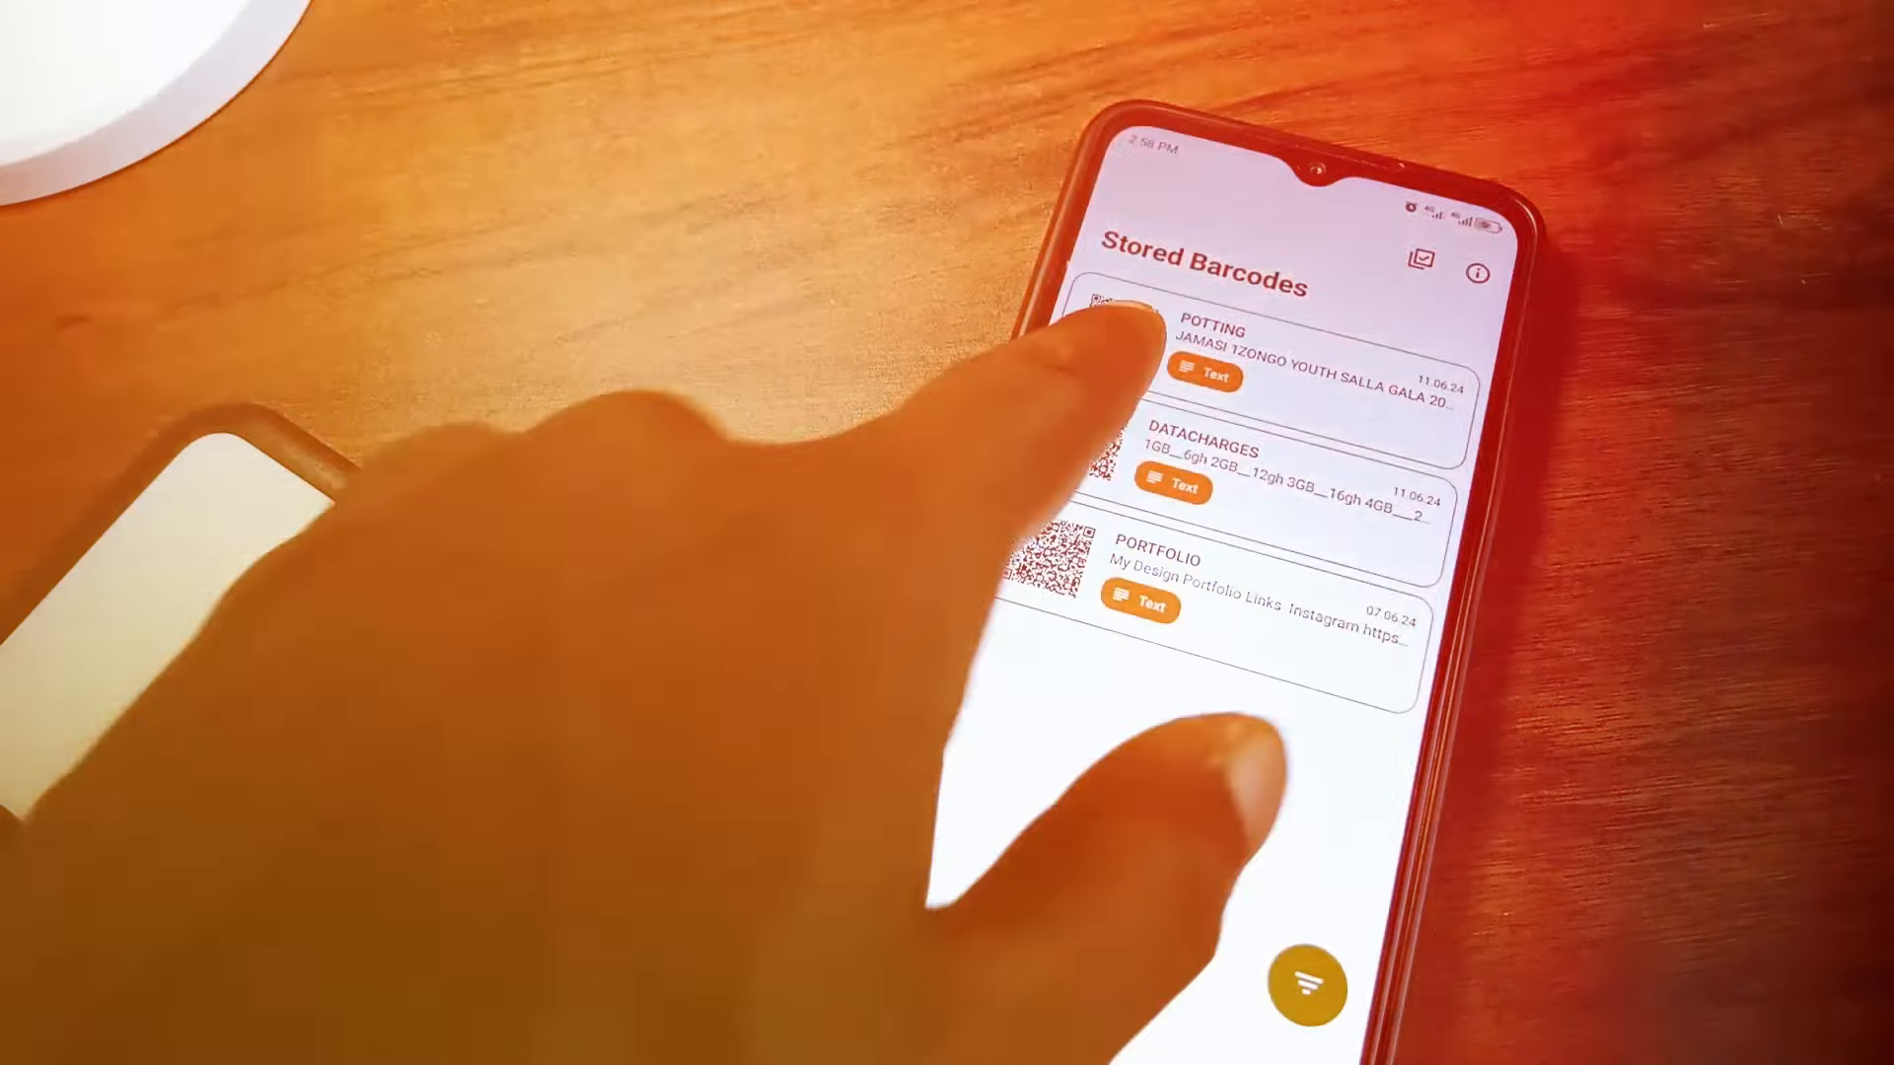
click(1255, 350)
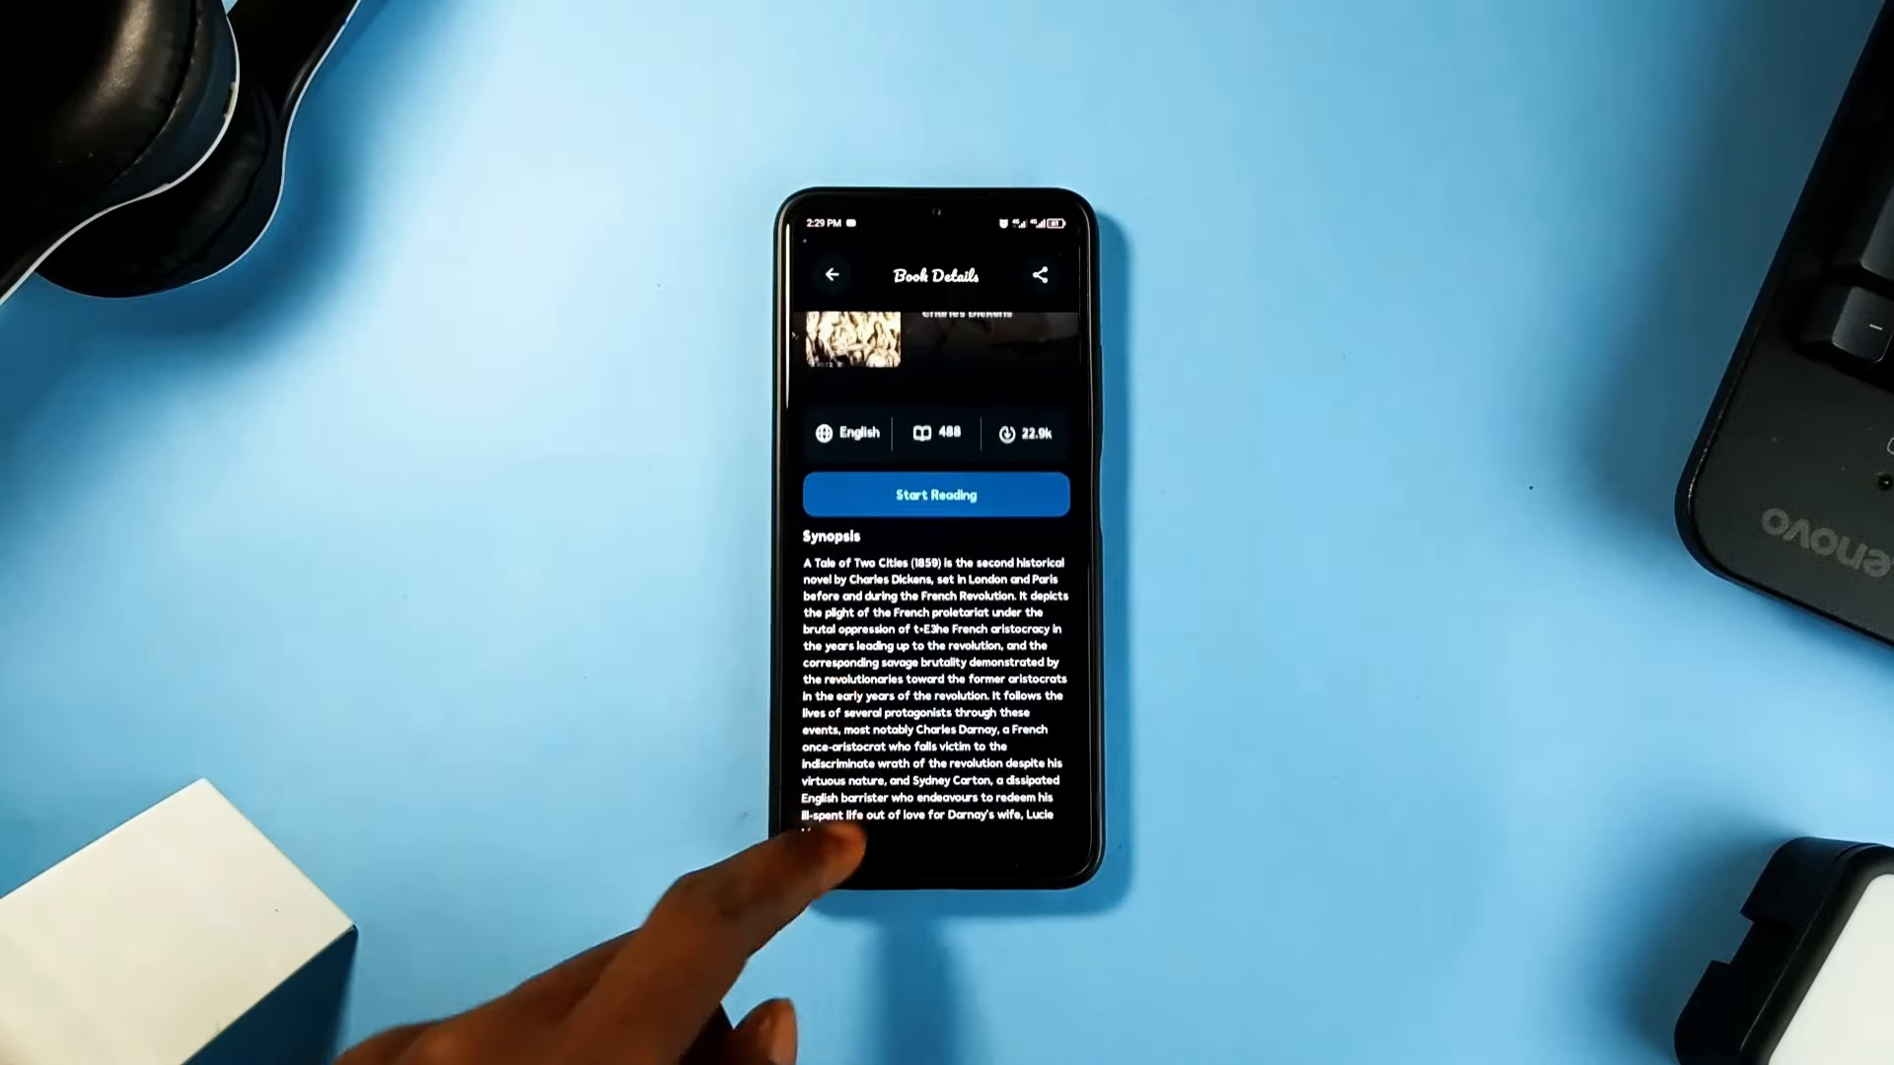
Open Great Expectations with Inbuilt Reader kept as default and change the reading font
click(935, 496)
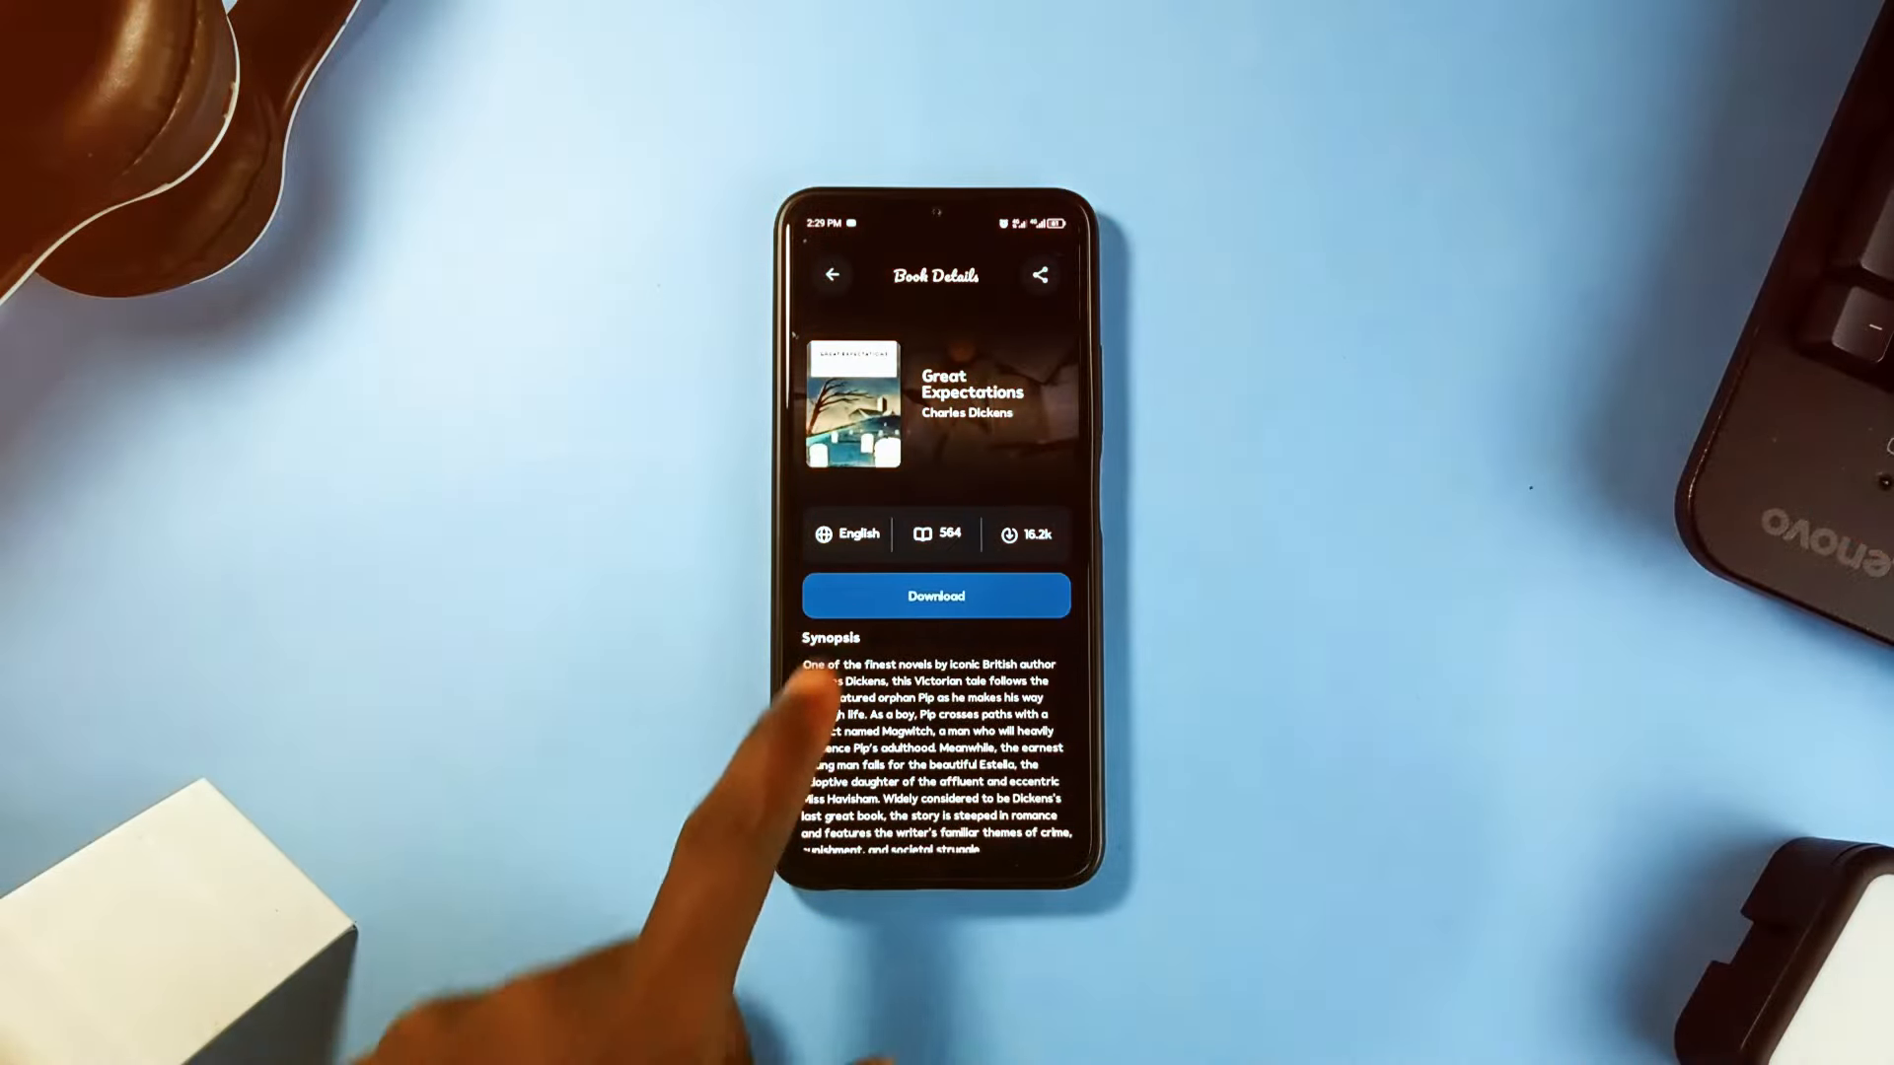
click(934, 594)
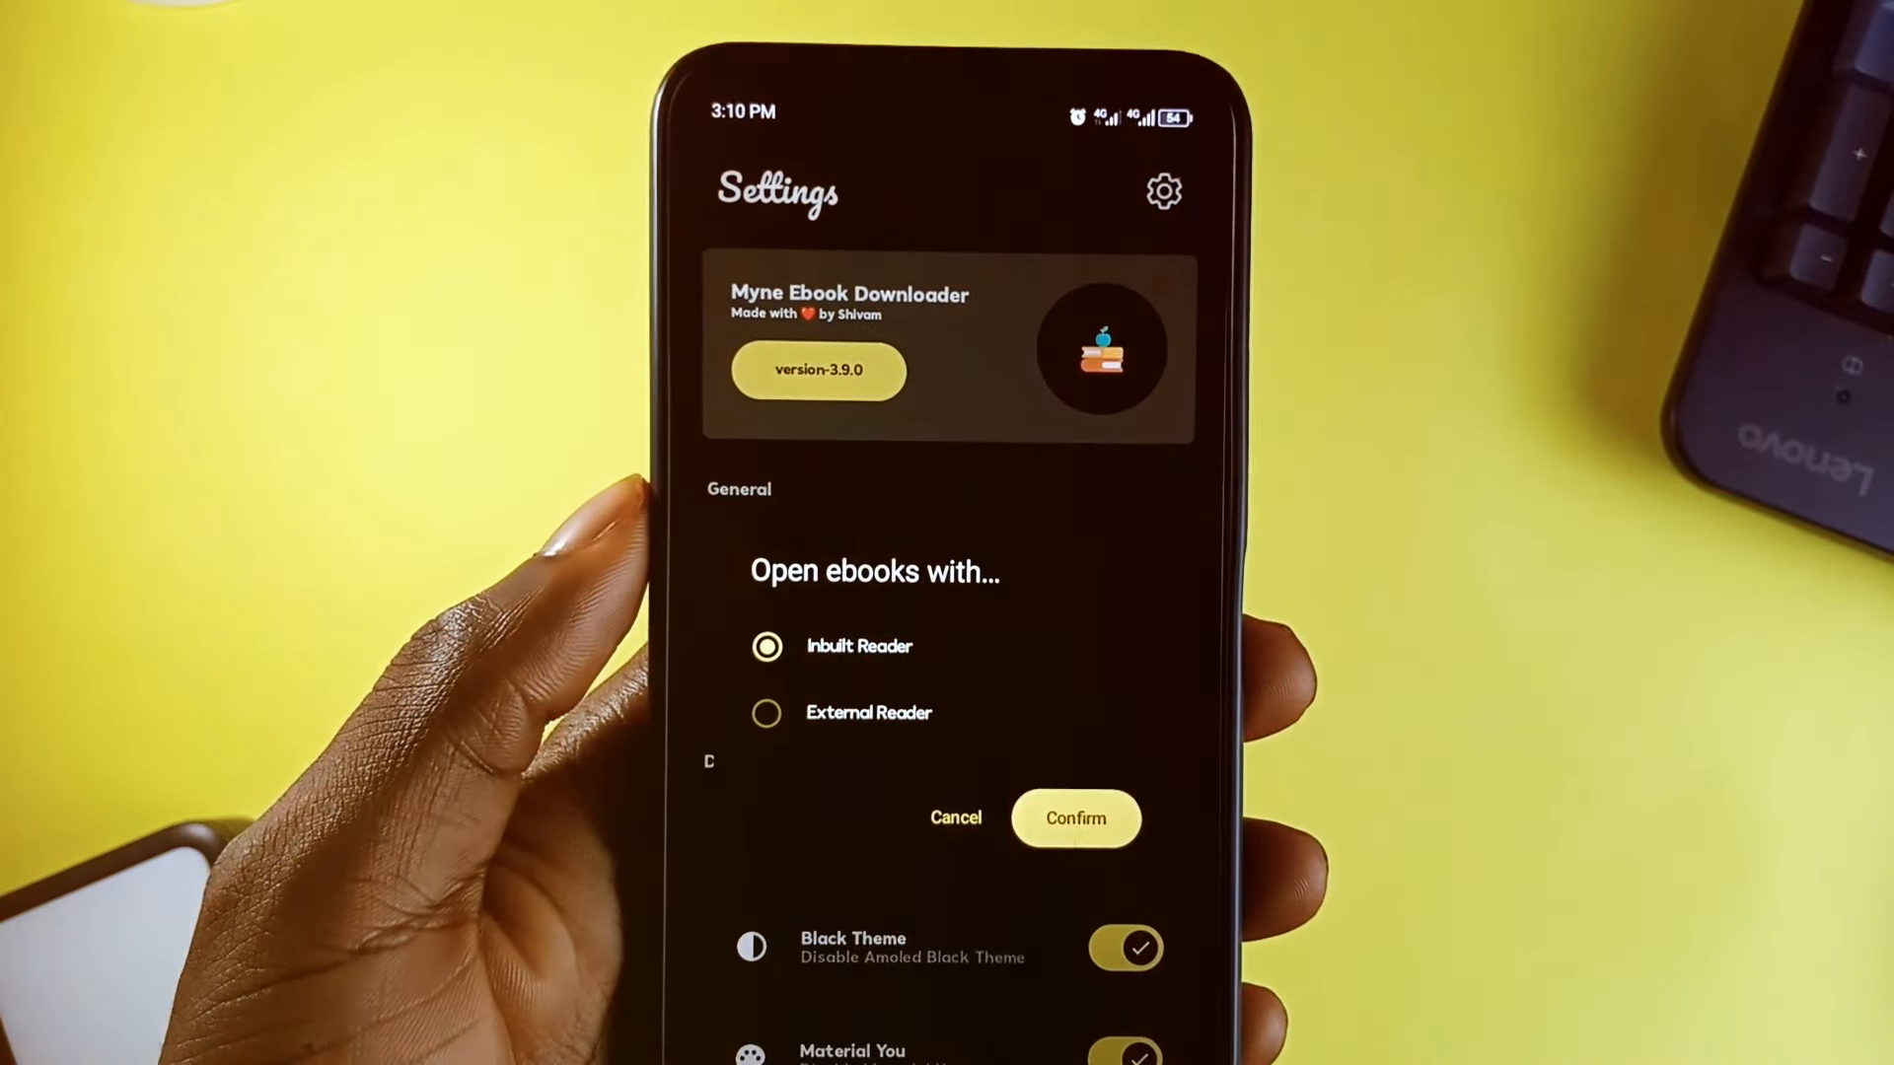
click(1074, 818)
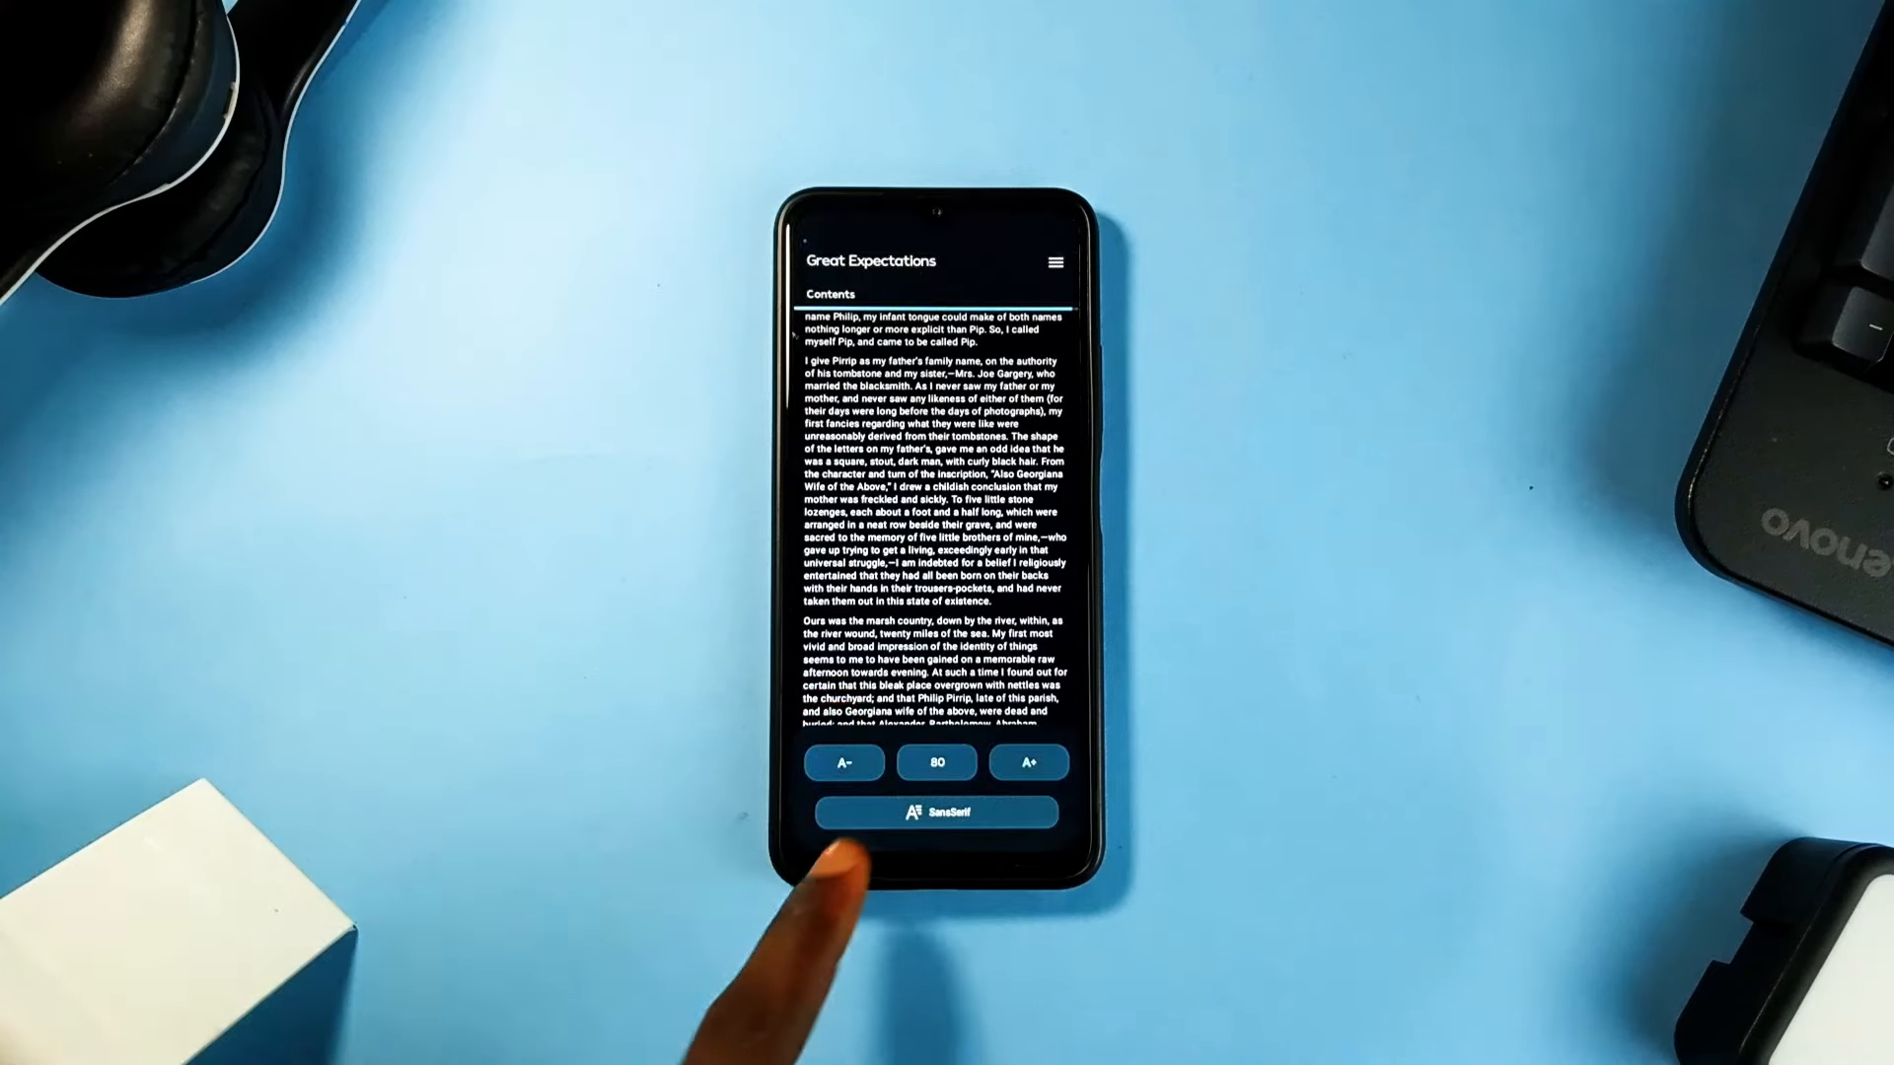
click(1027, 763)
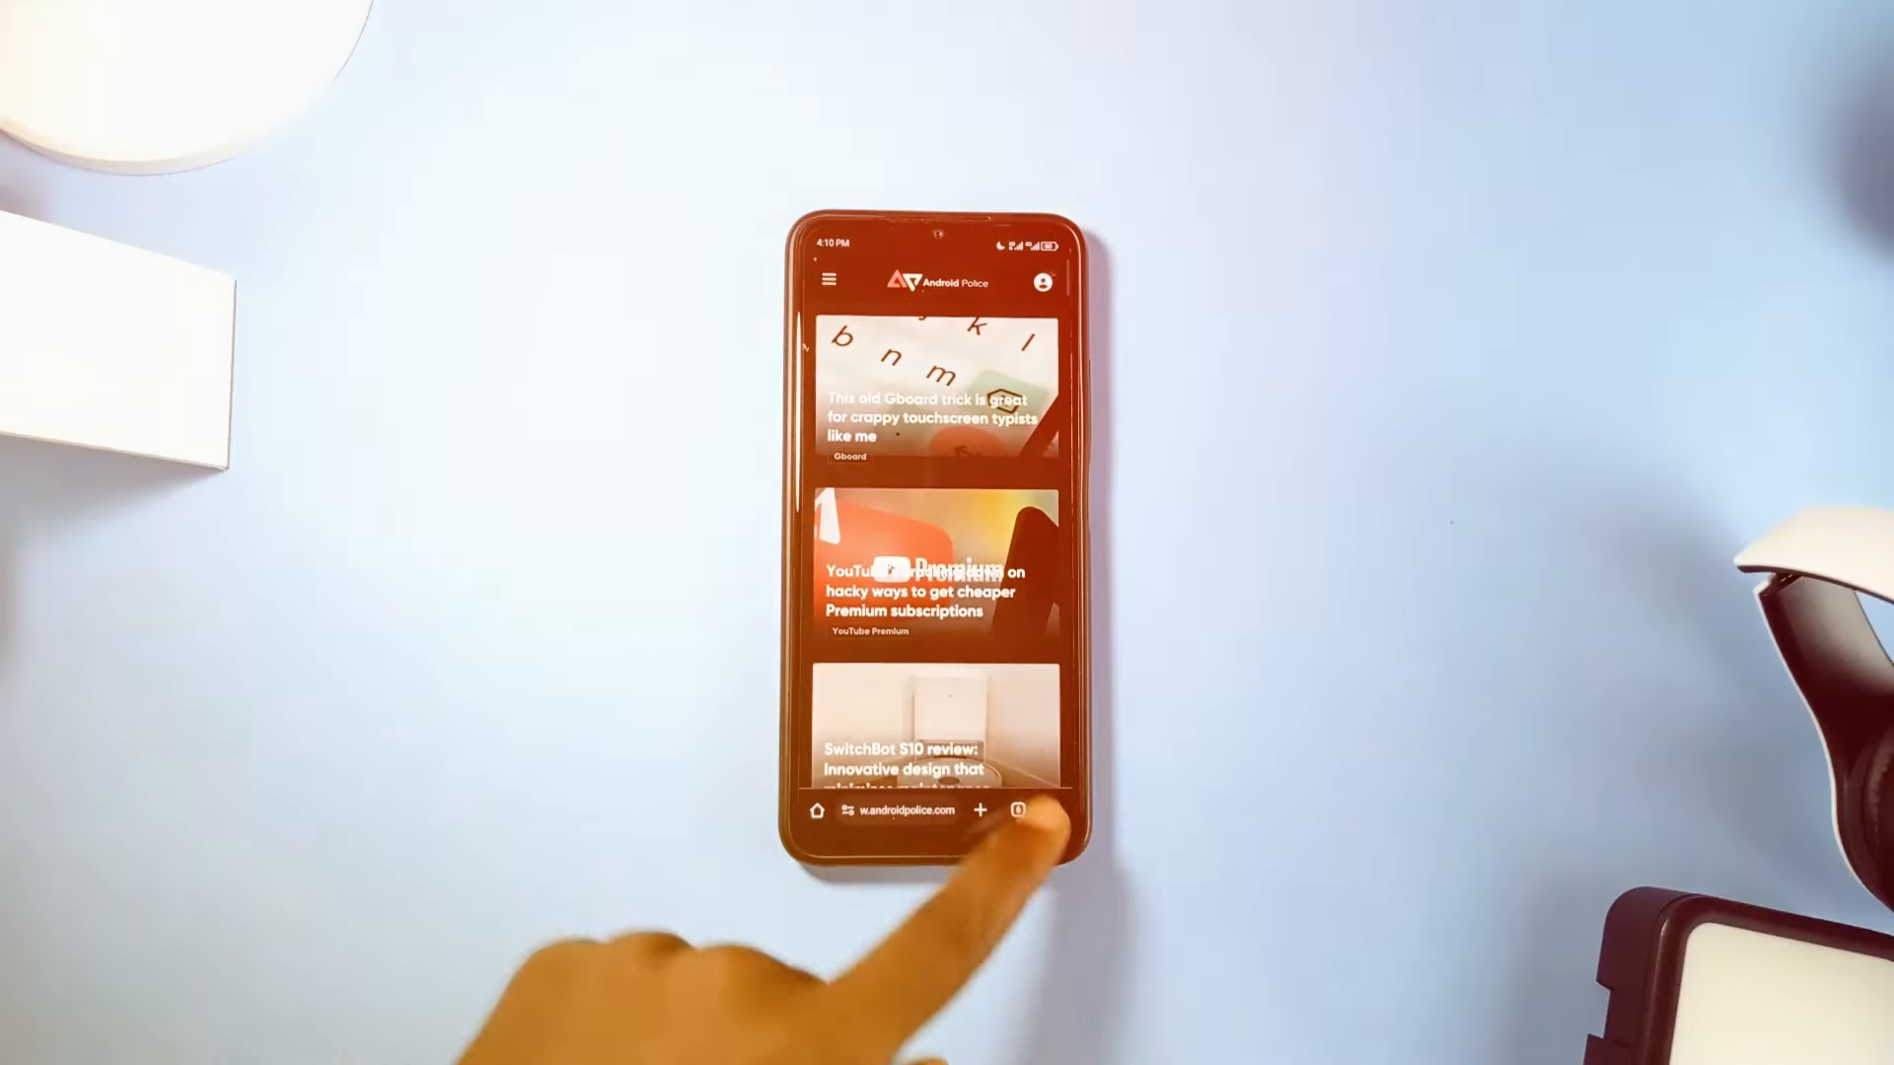
Show Cromite's open tabs after browsing the Android Police article feed
click(1017, 811)
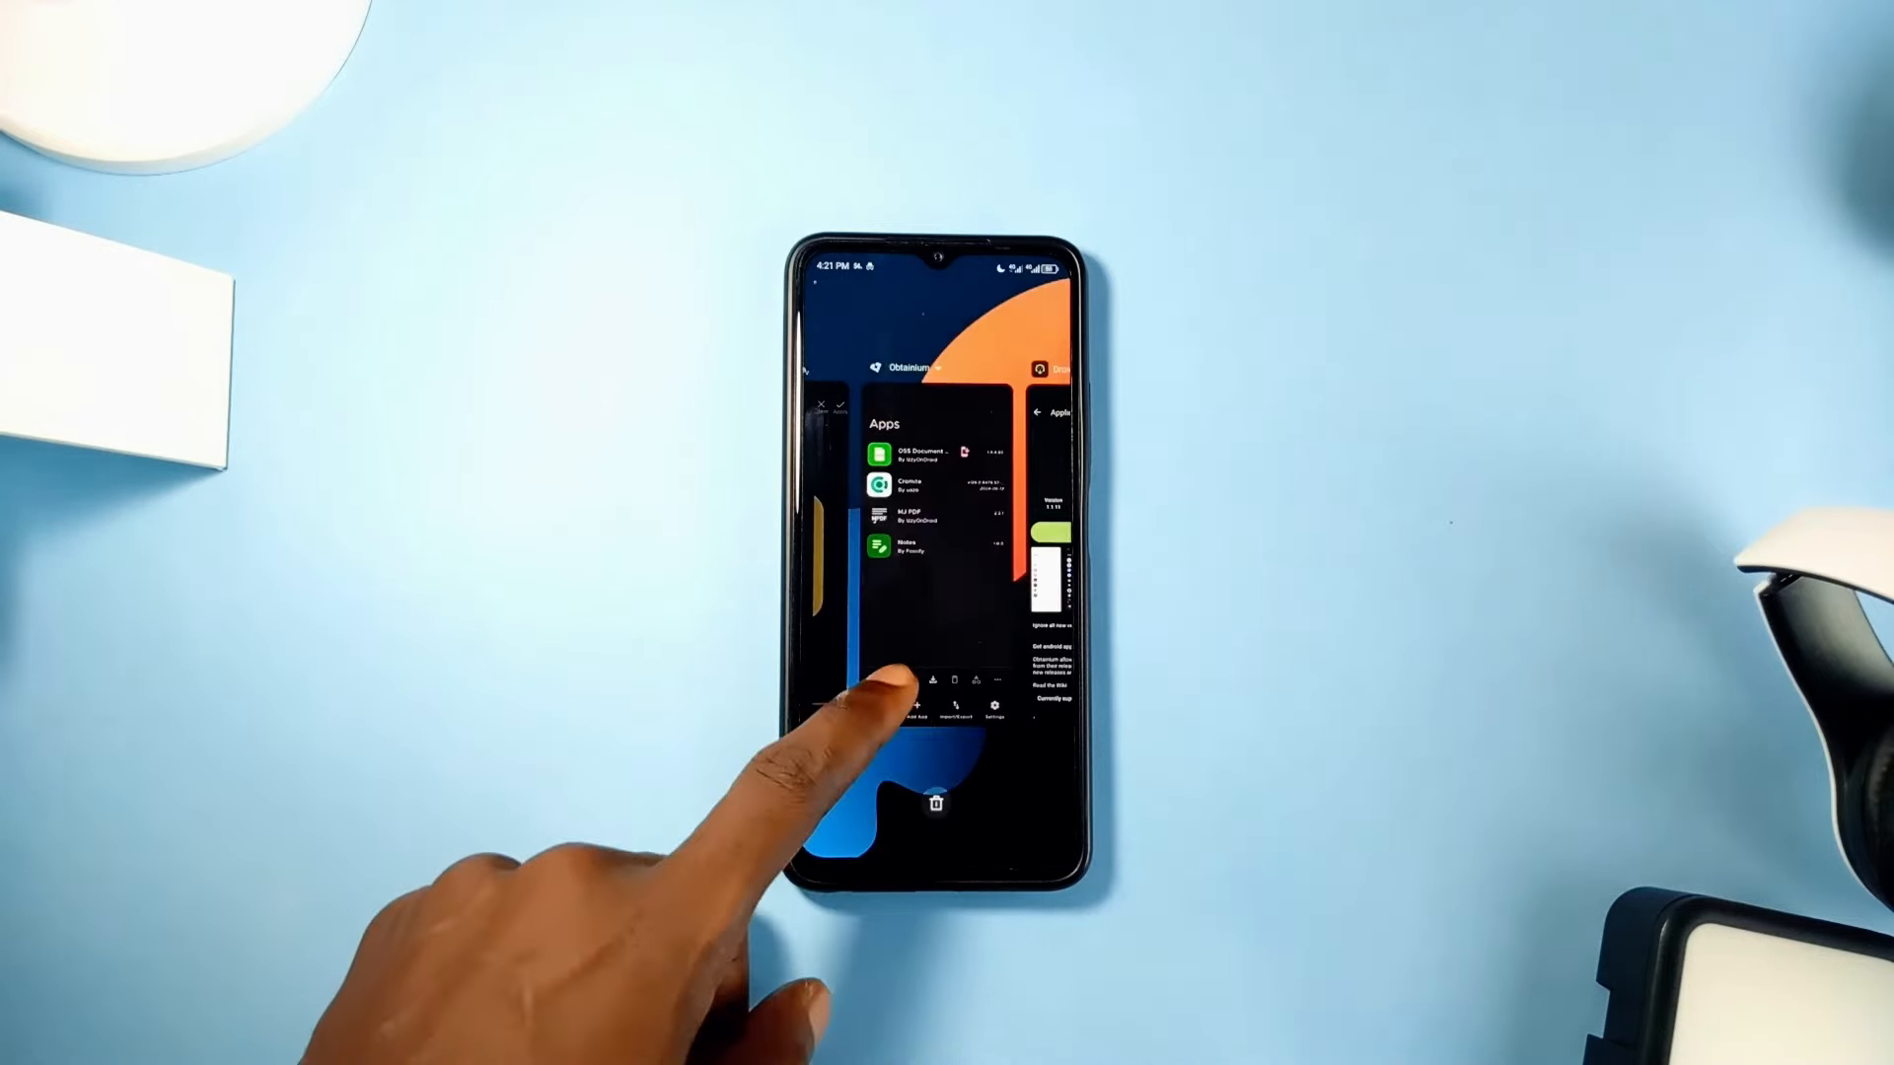
Add Obtainium from its F-Droid package URL and open its entry in Apps
click(900, 706)
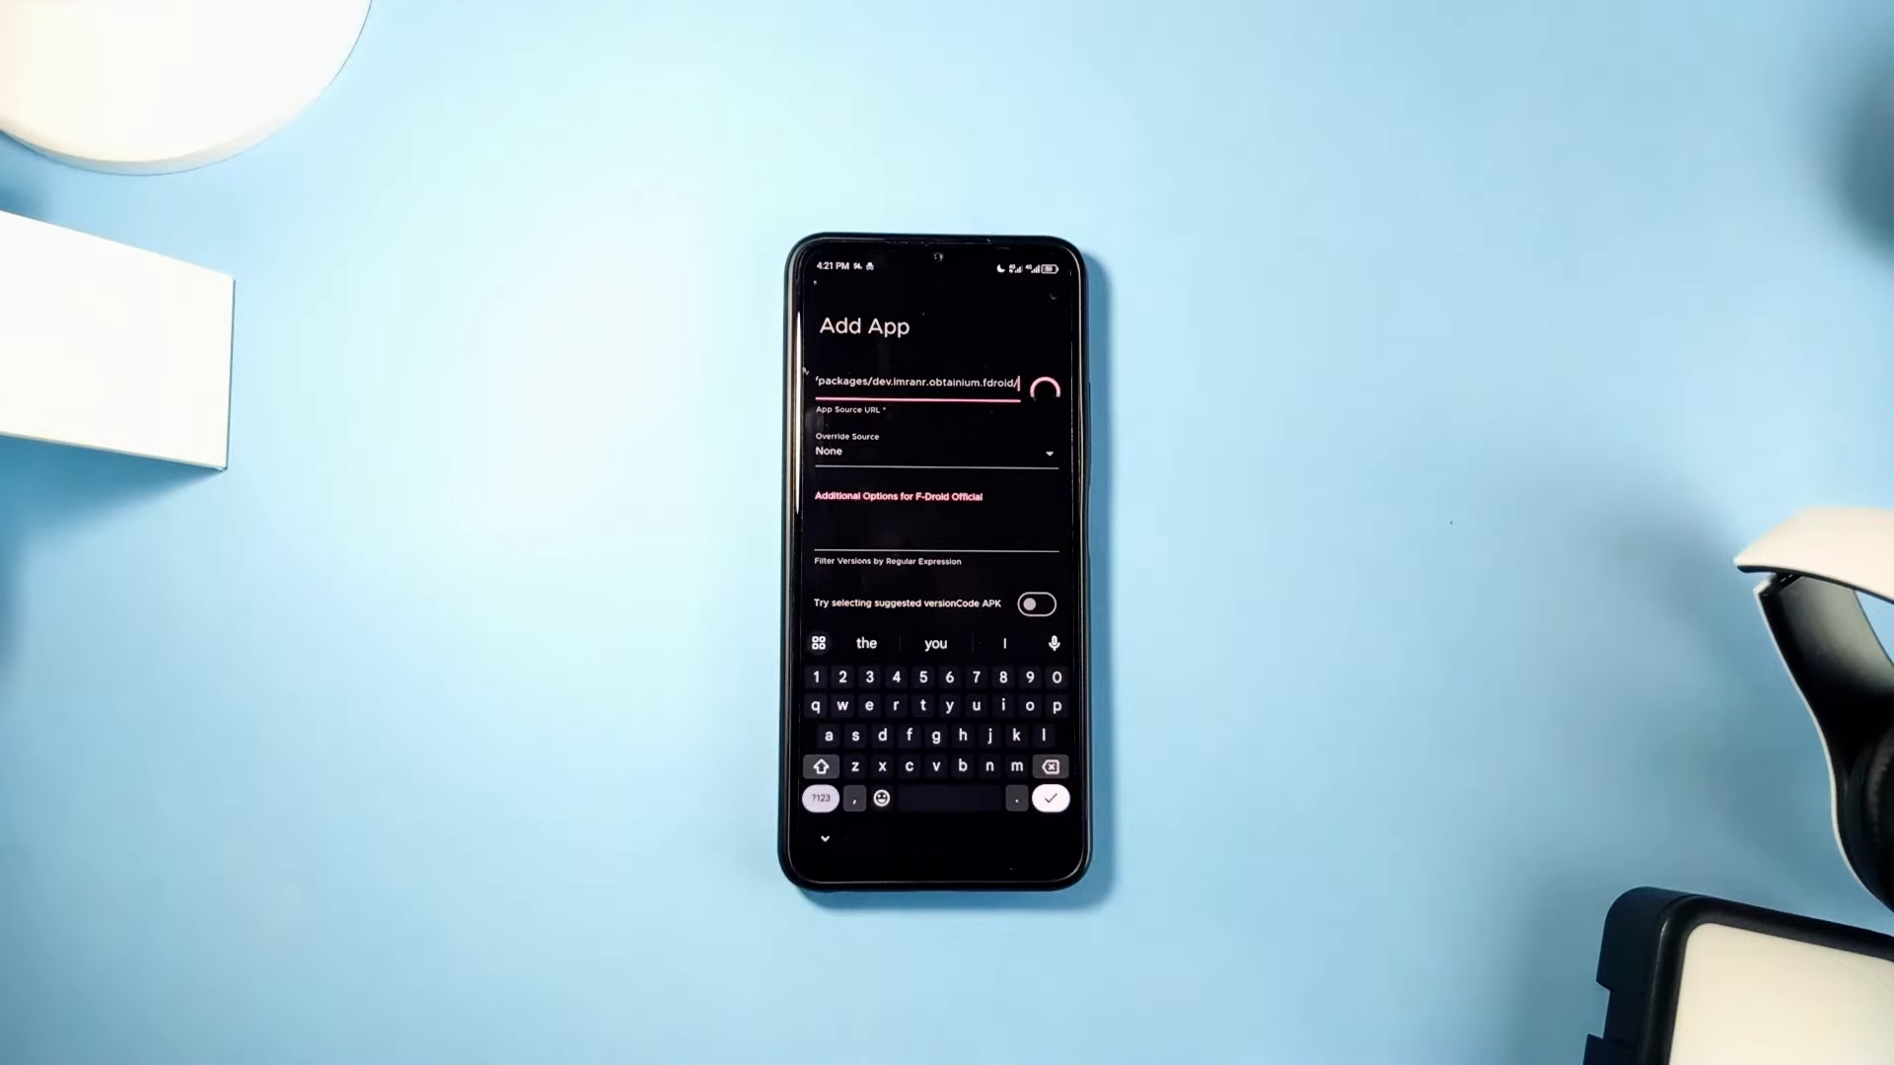
click(1048, 798)
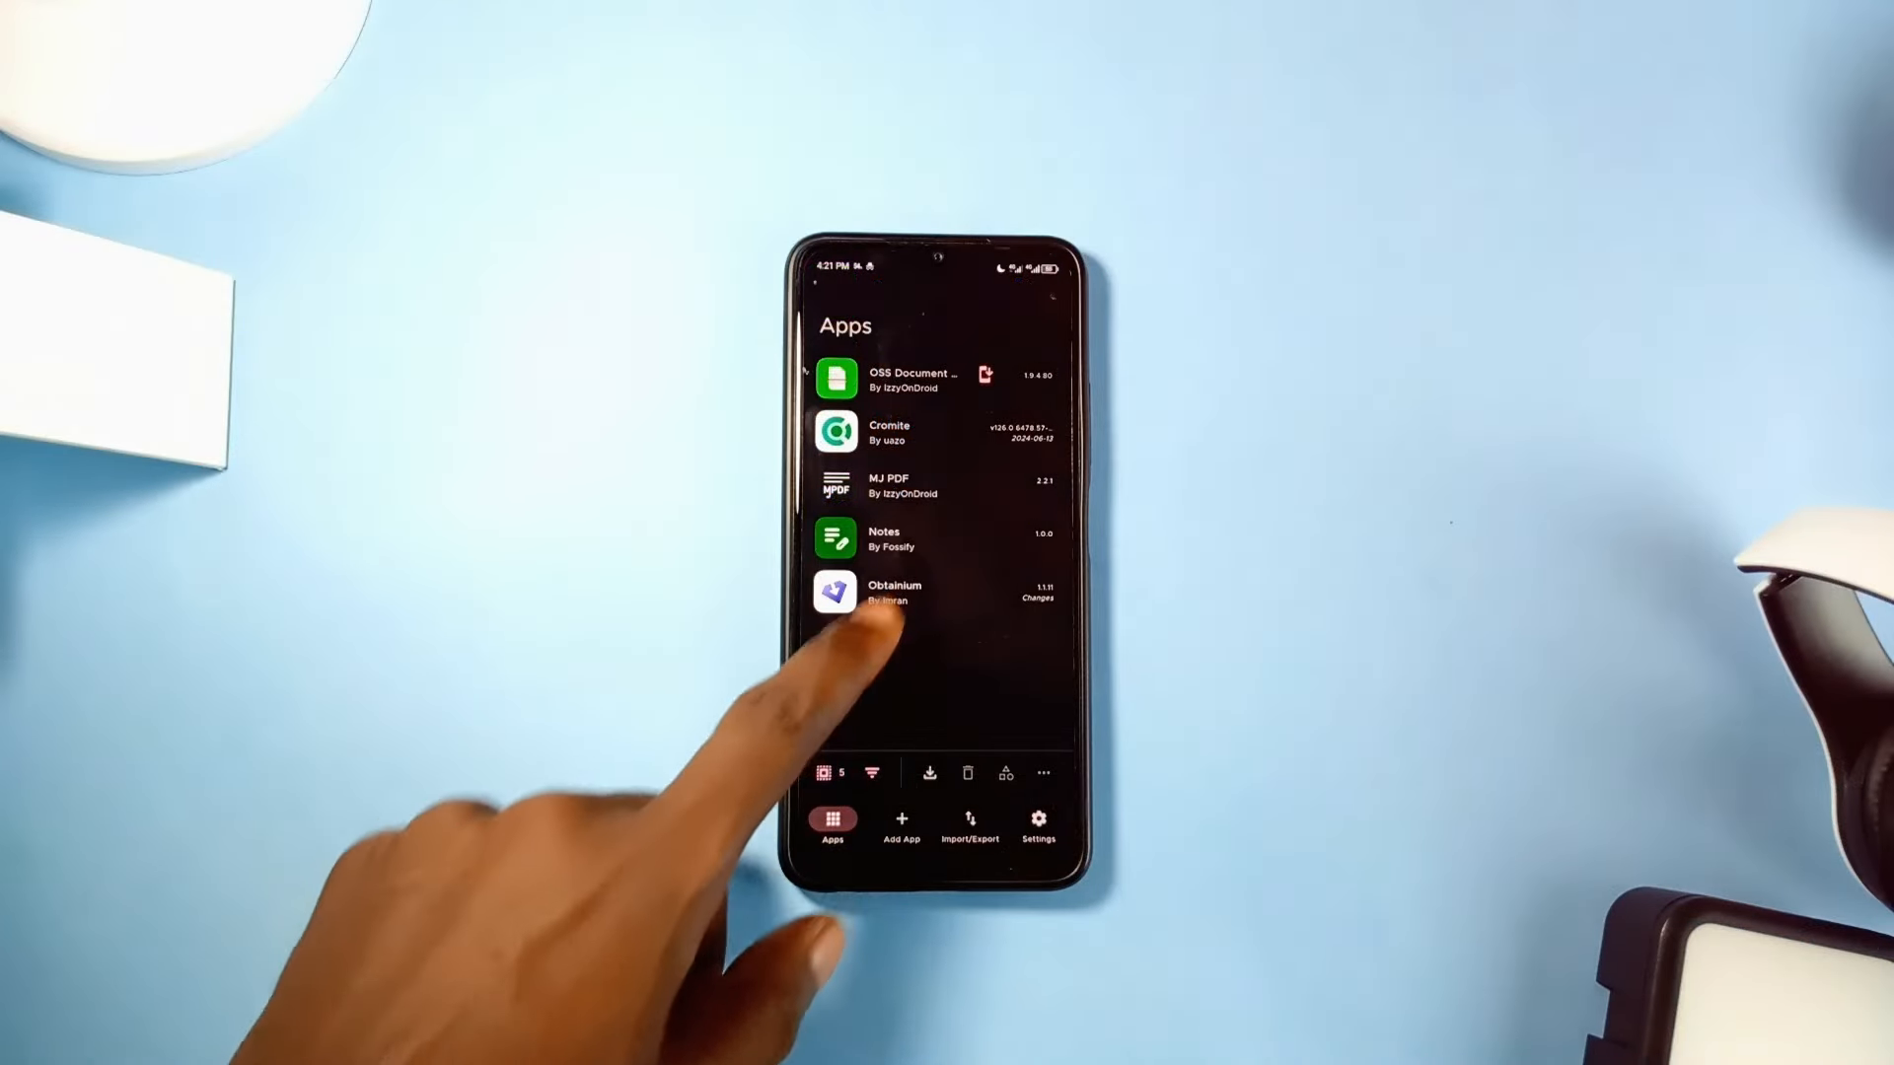
click(894, 592)
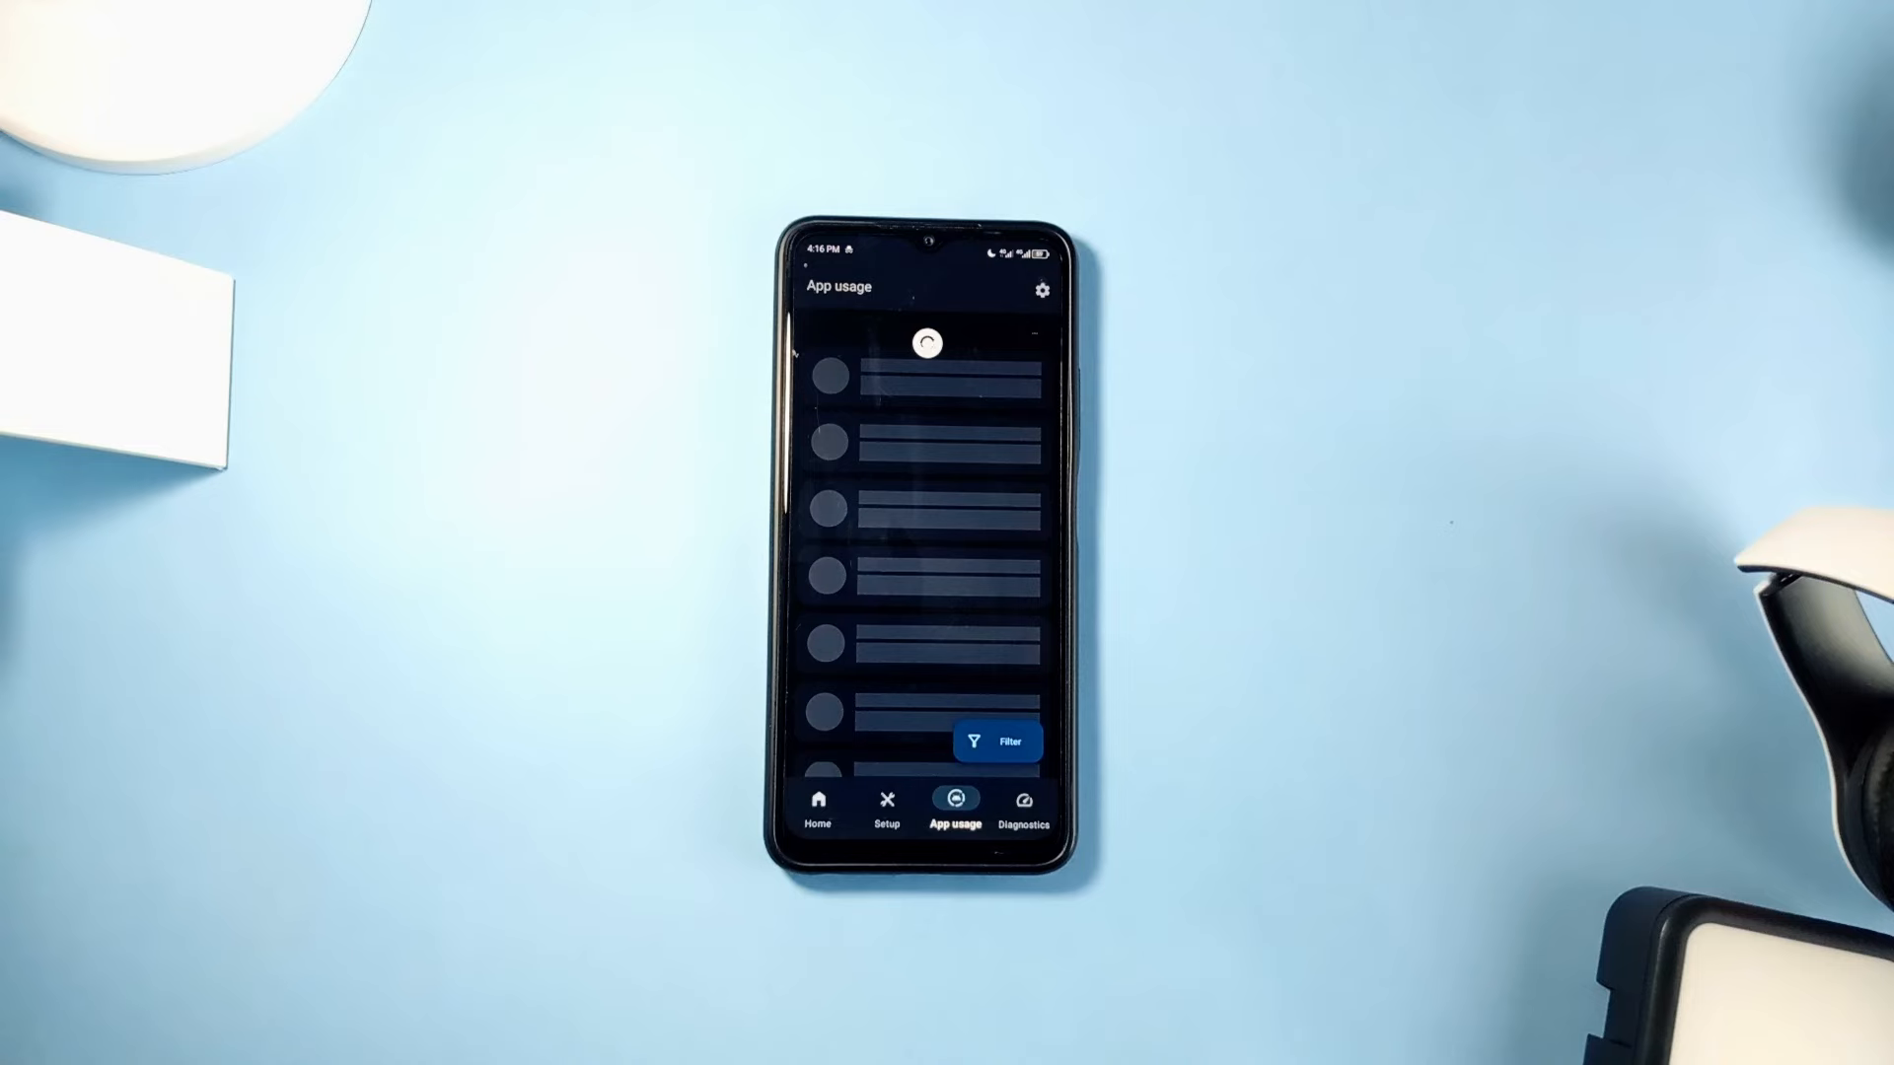
Switch Data Monitor to the App usage tab listing per-app data consumption
click(818, 807)
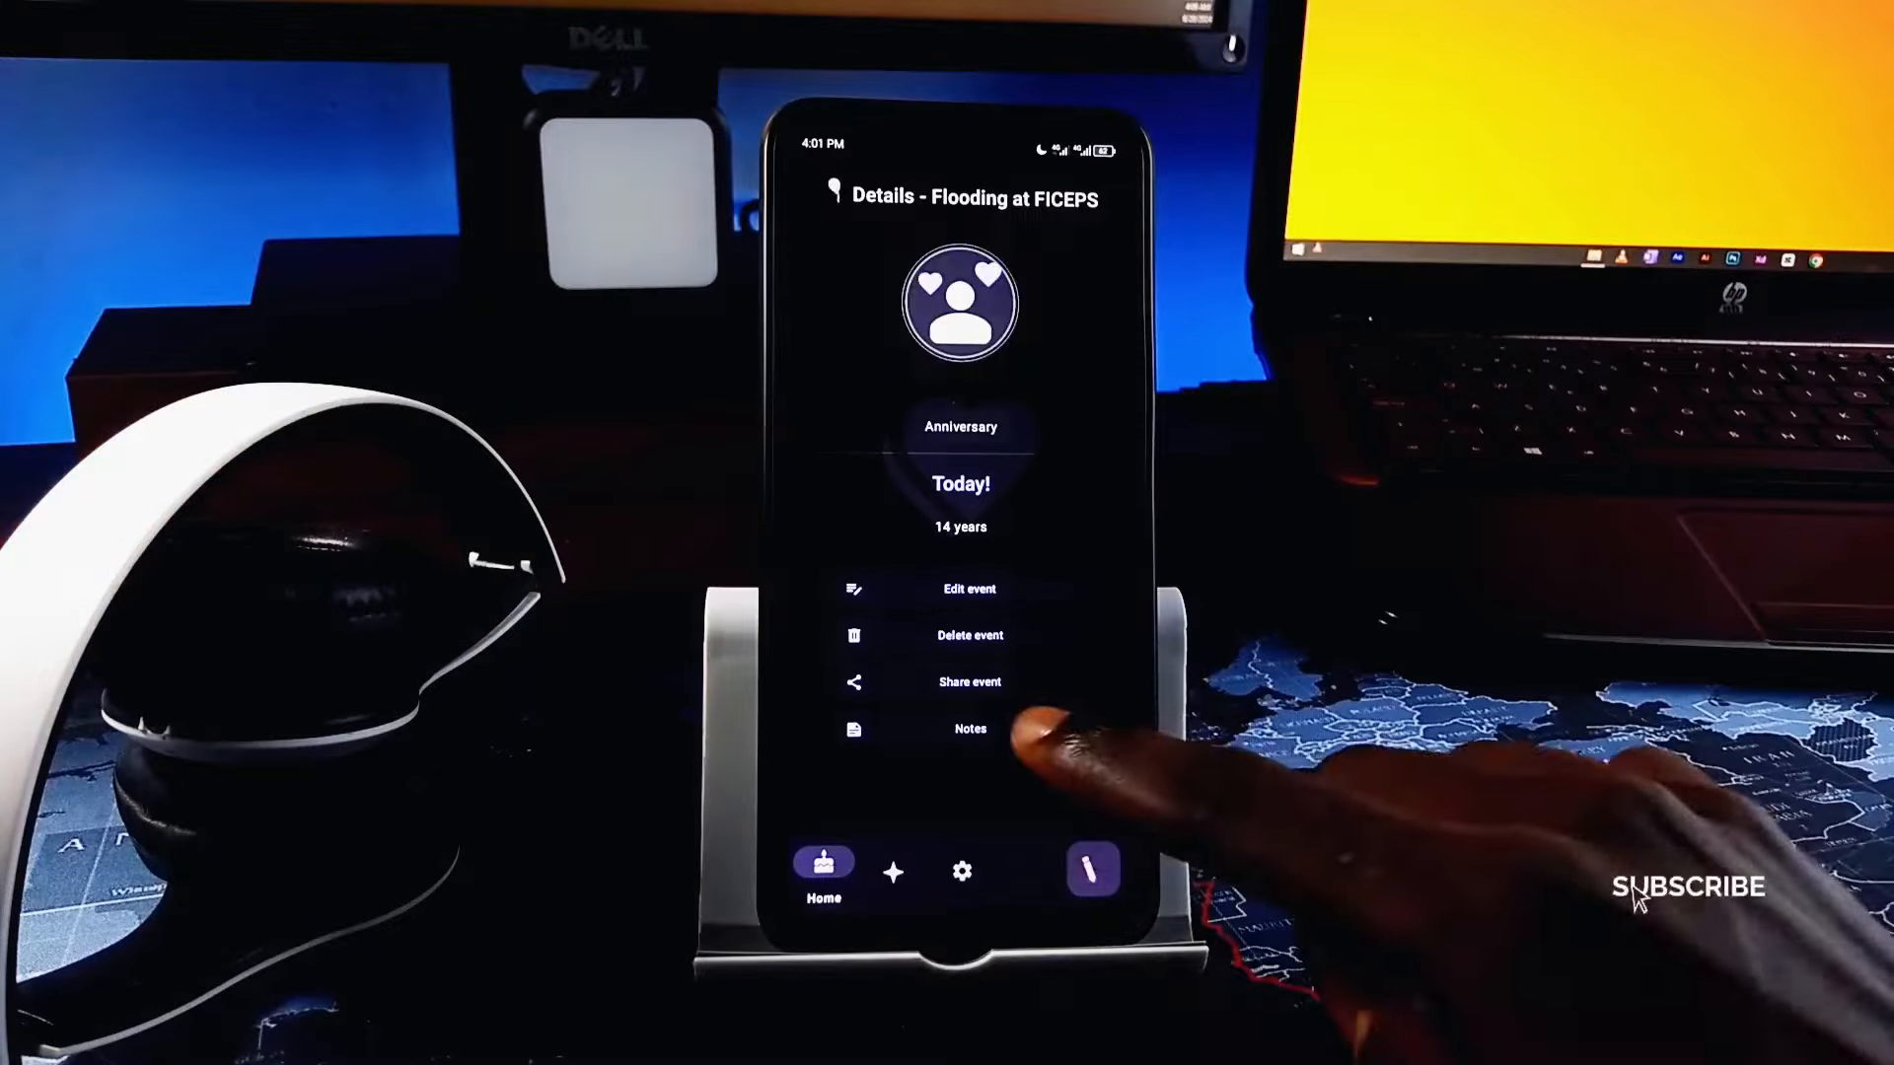
Show the Flooding at FICEPS notes about the 2010 primary school flooding
click(970, 728)
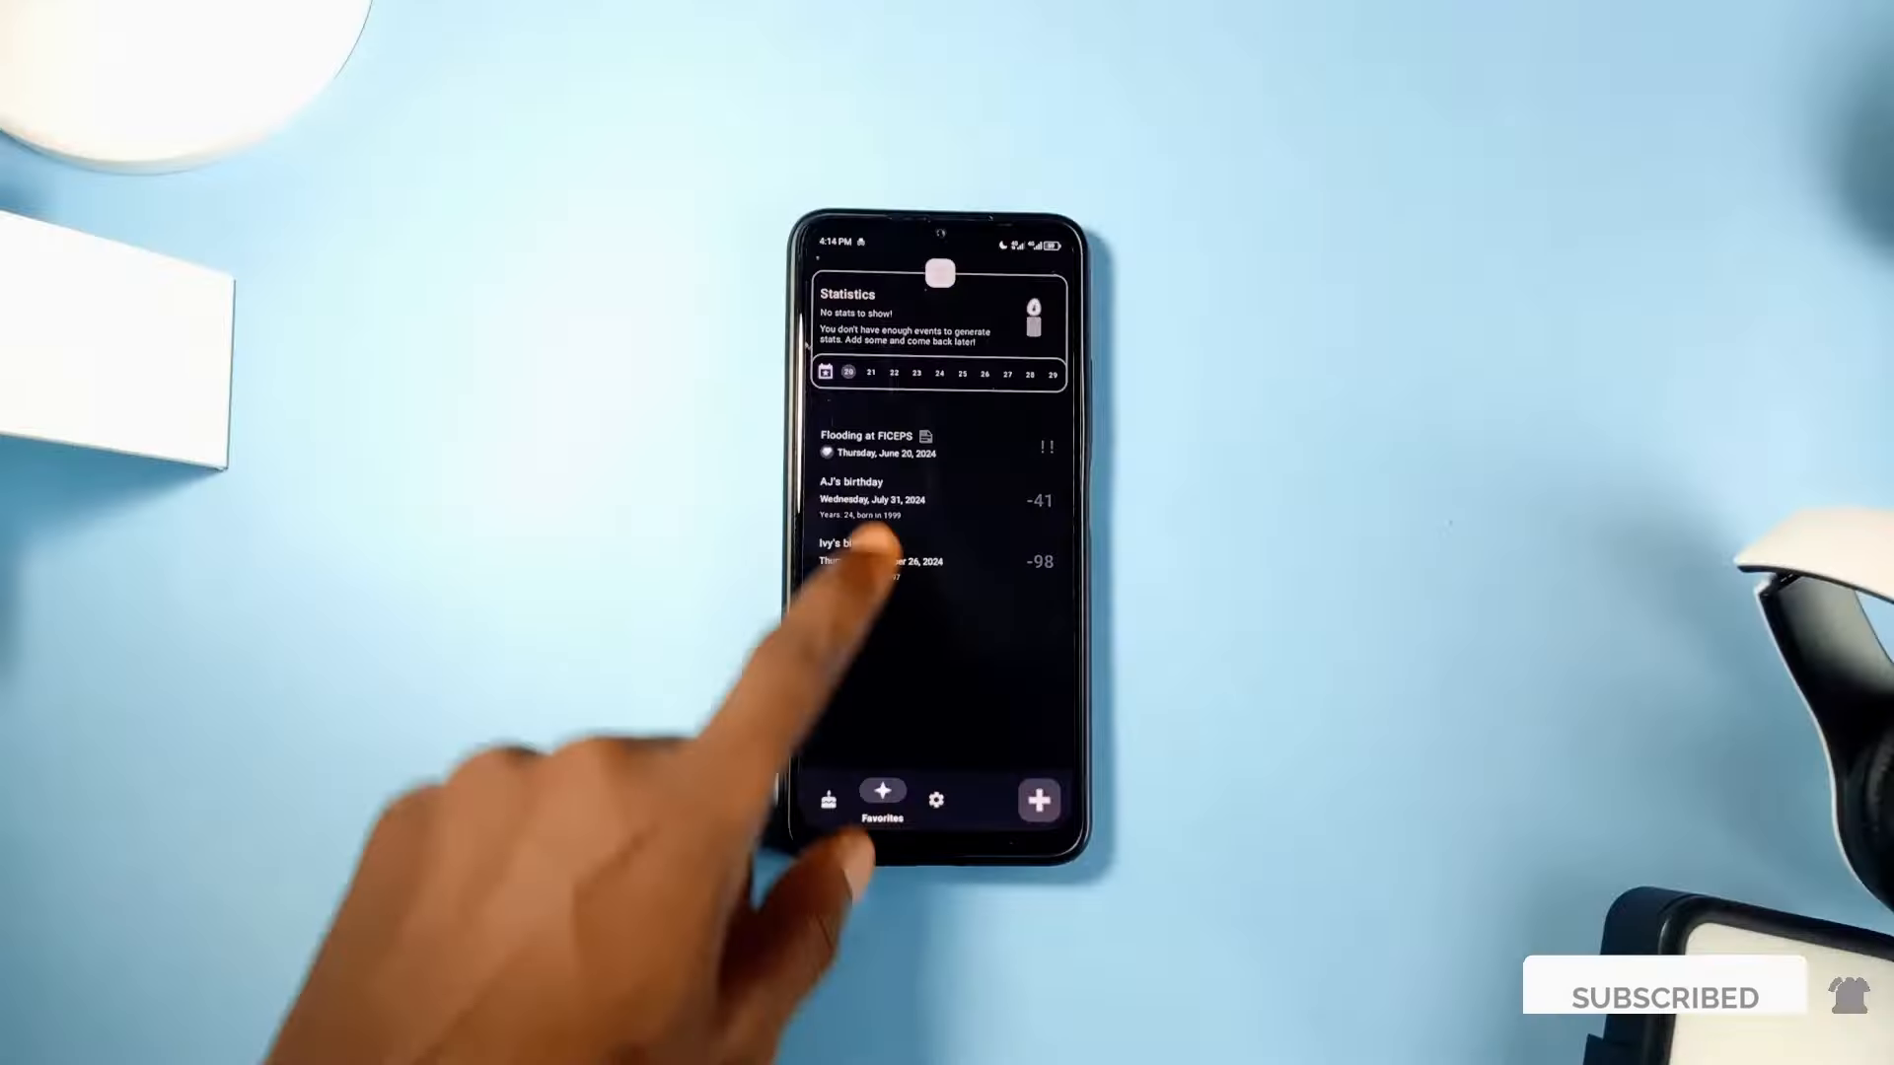
click(926, 437)
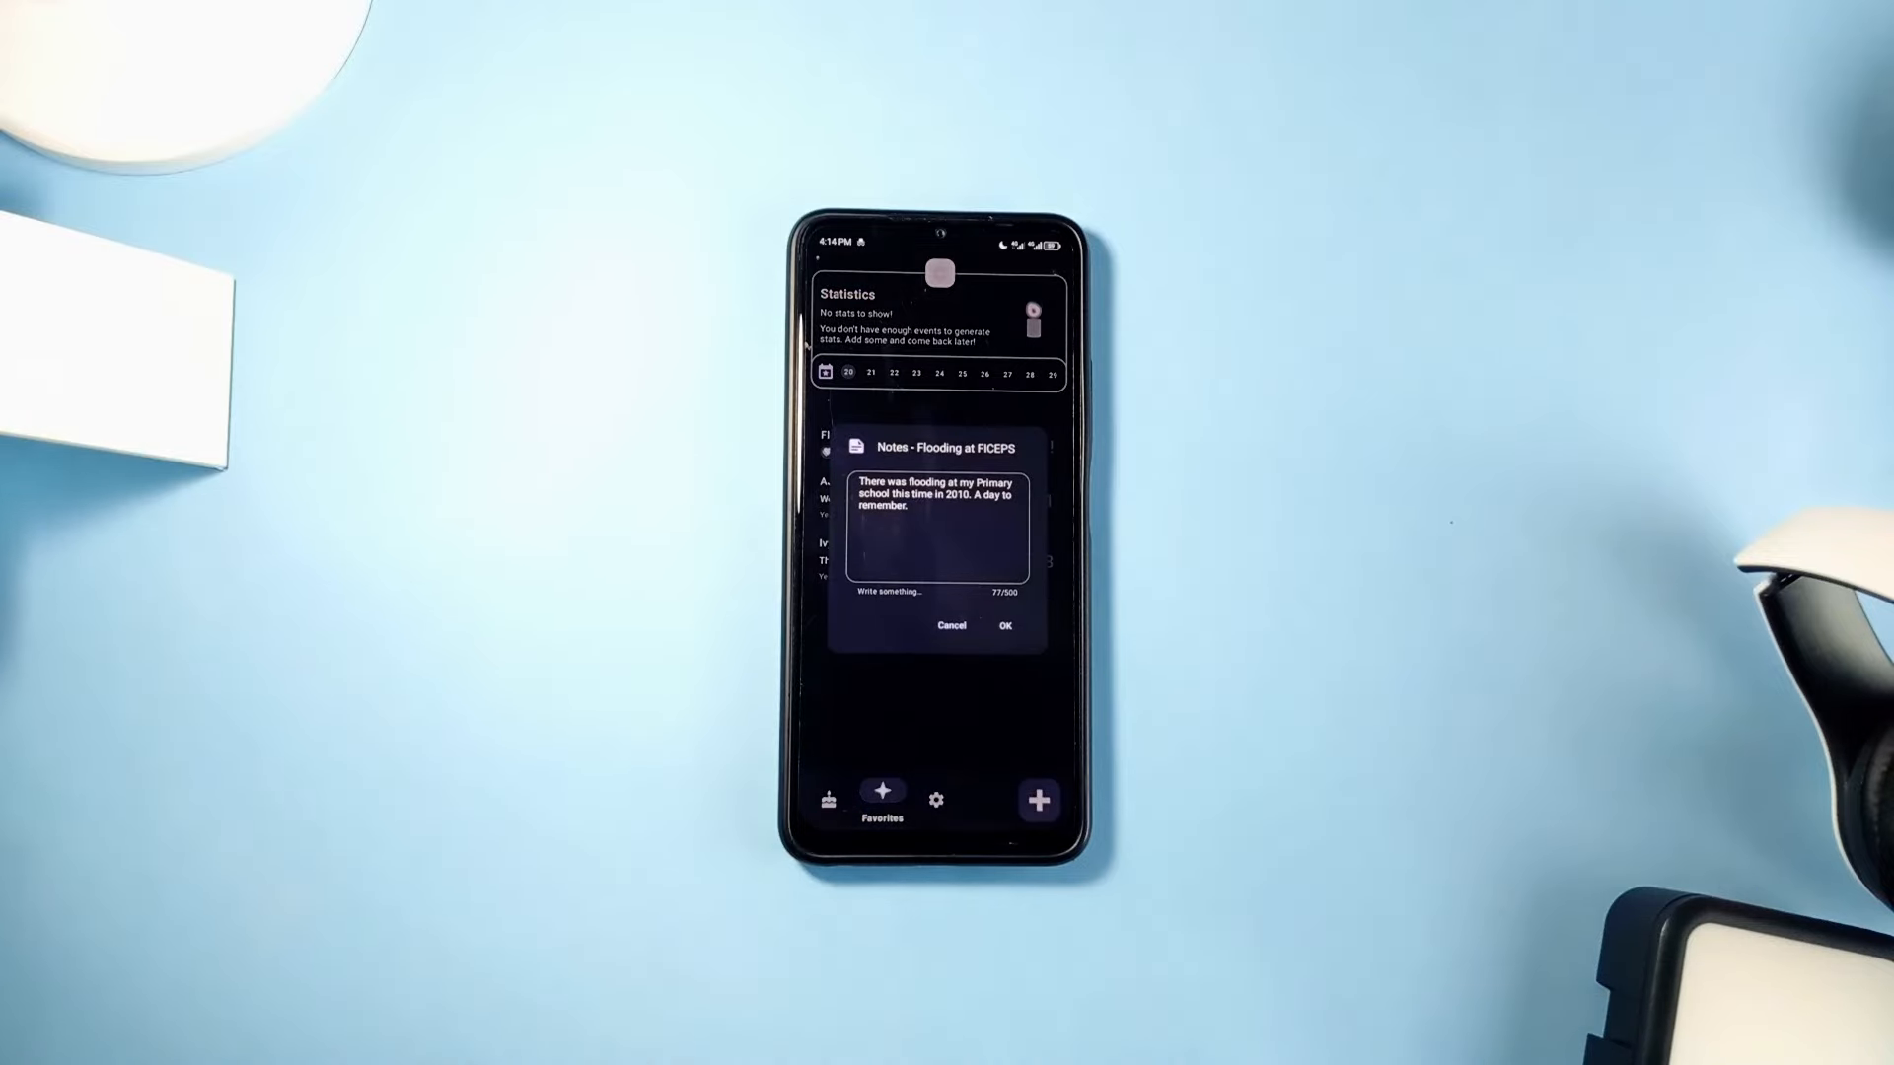